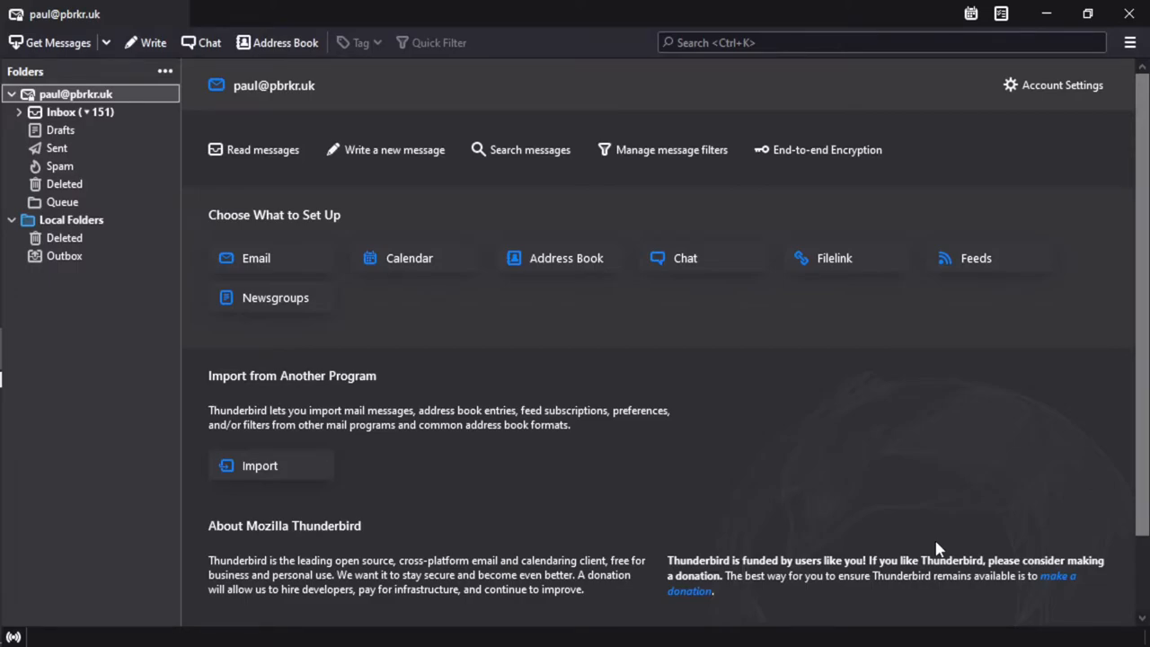
mouse_move(989, 499)
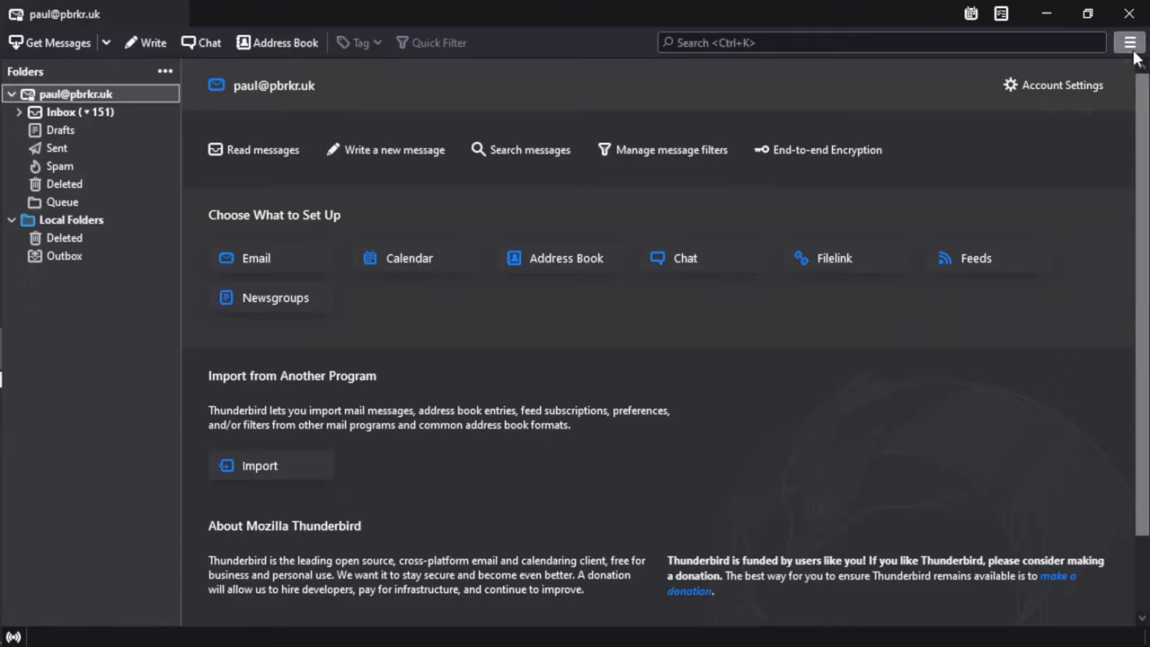
Open Add-ons and Themes from the application menu to reach the Extensions page
click(1130, 42)
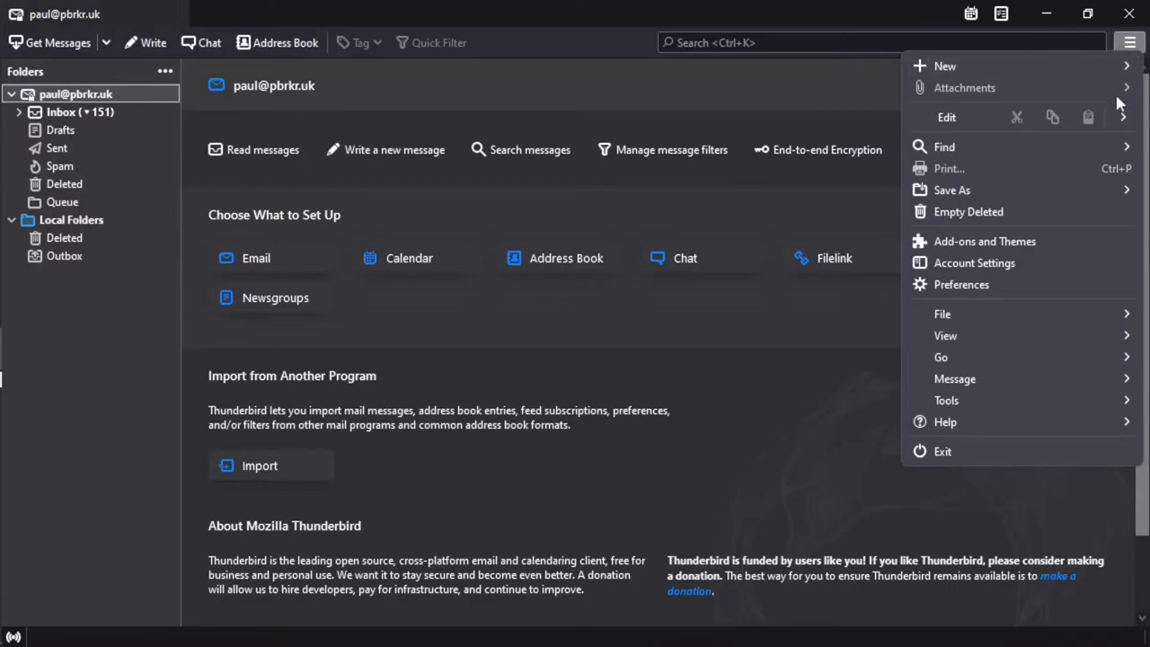
click(985, 241)
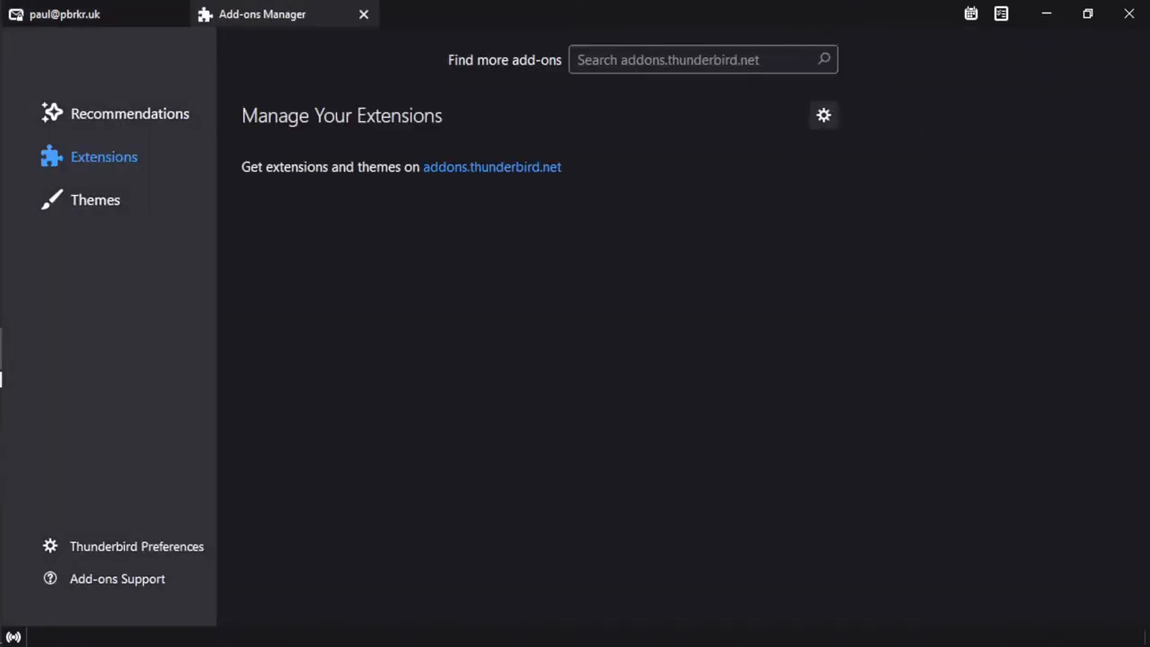
Search add-ons for 'message', install Copy Message ID with its permissions, and close the results
text(message id)
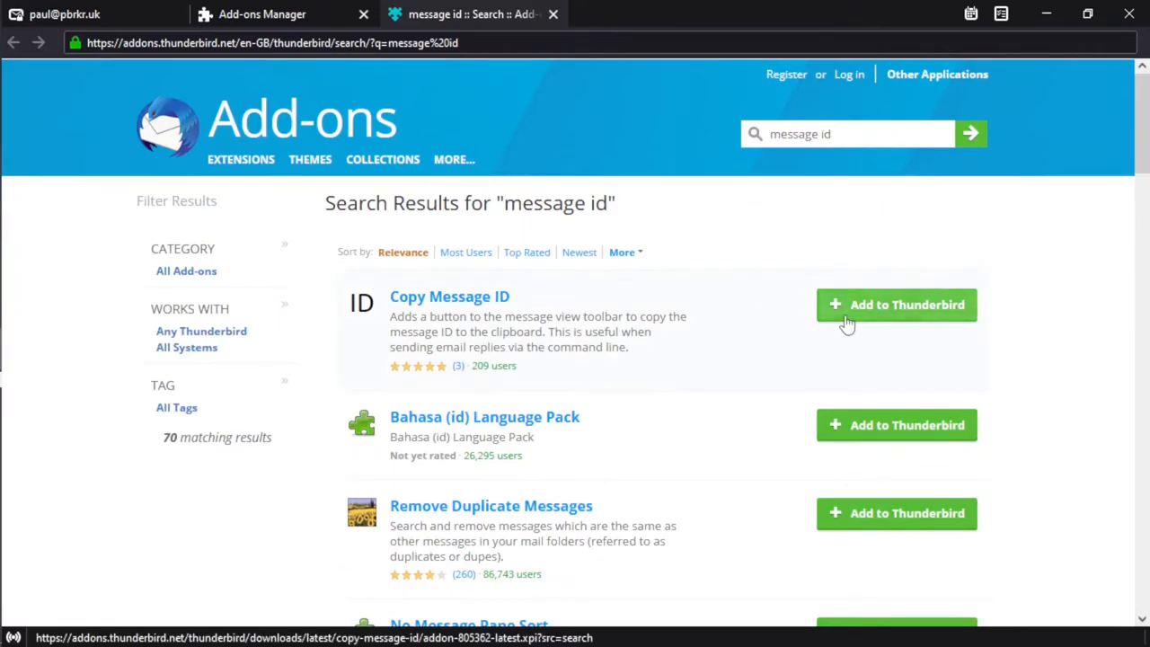
click(896, 305)
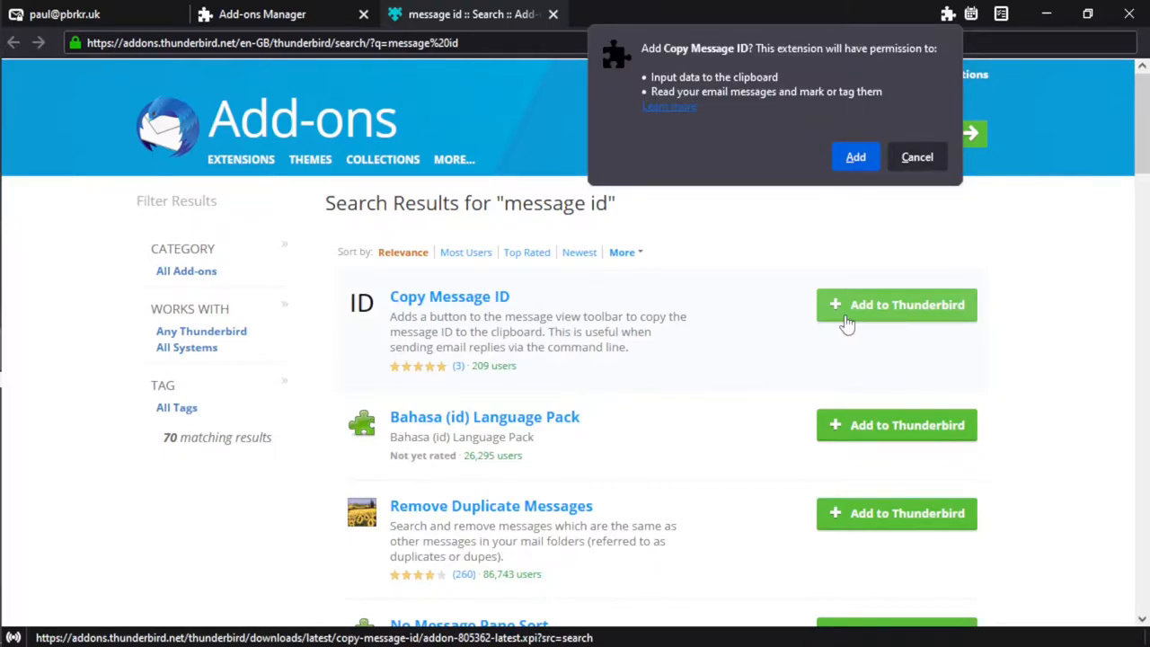
click(855, 156)
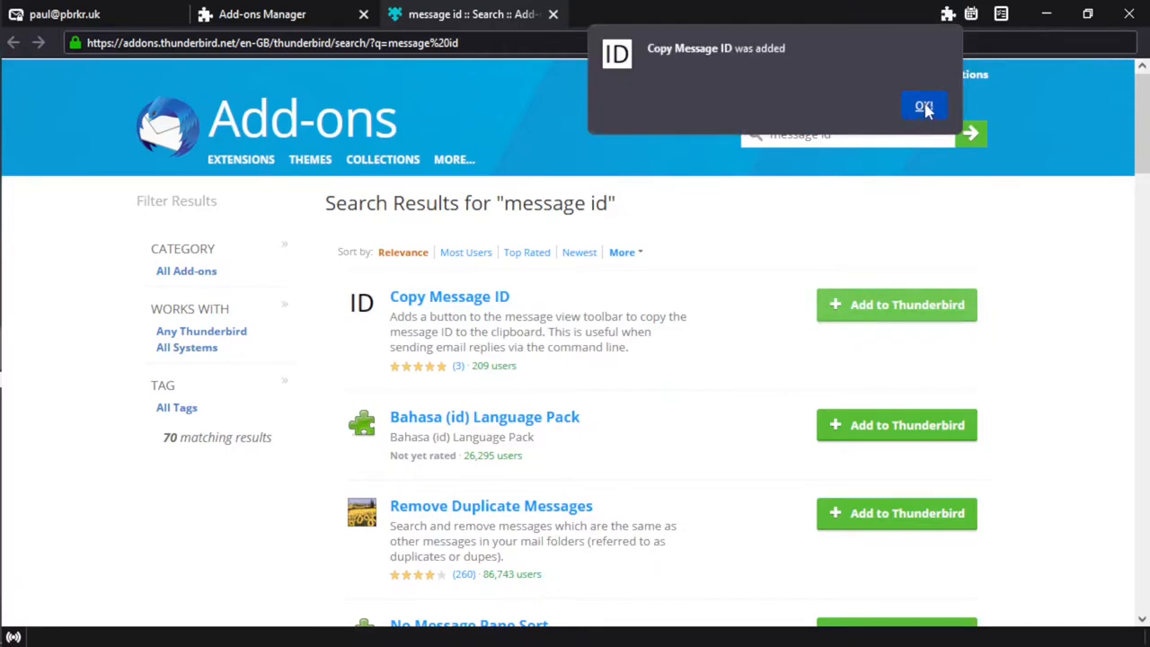
click(925, 106)
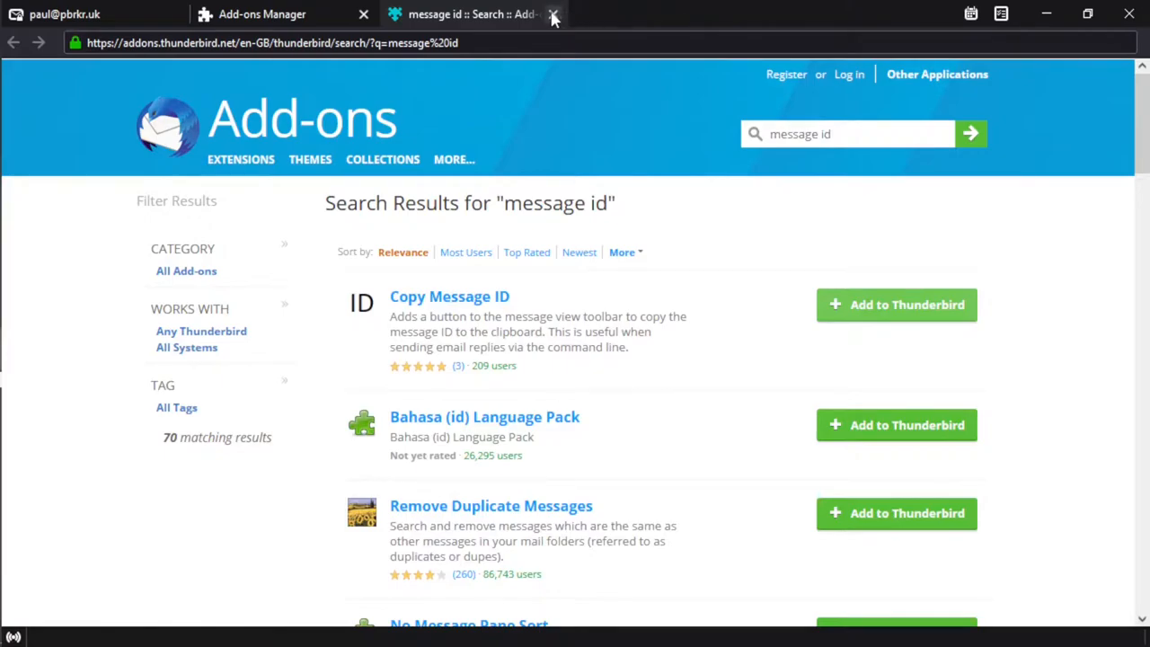
click(554, 14)
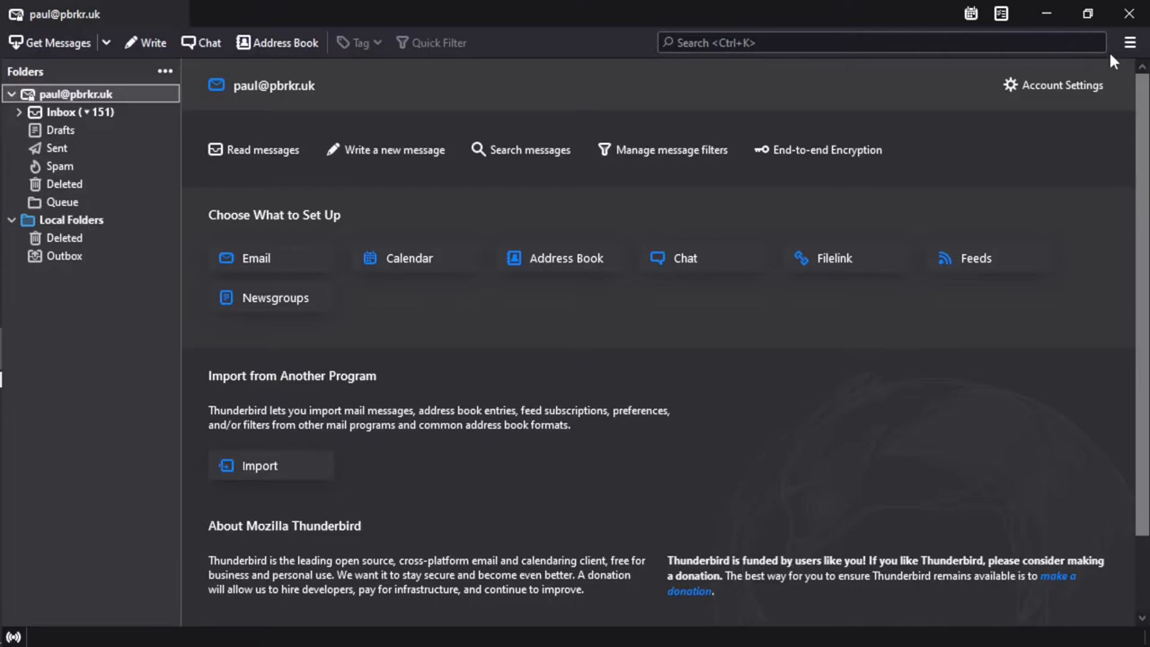
From Account Settings, choose Account Actions > Add Other Account to launch the wizard
click(1129, 42)
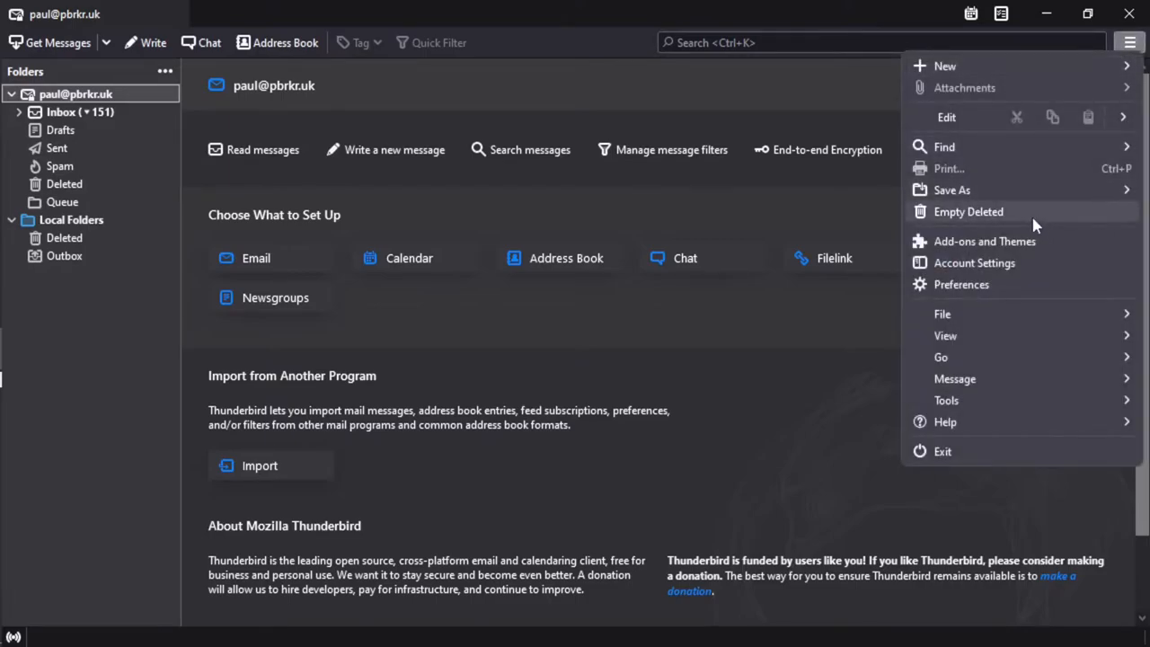
click(975, 262)
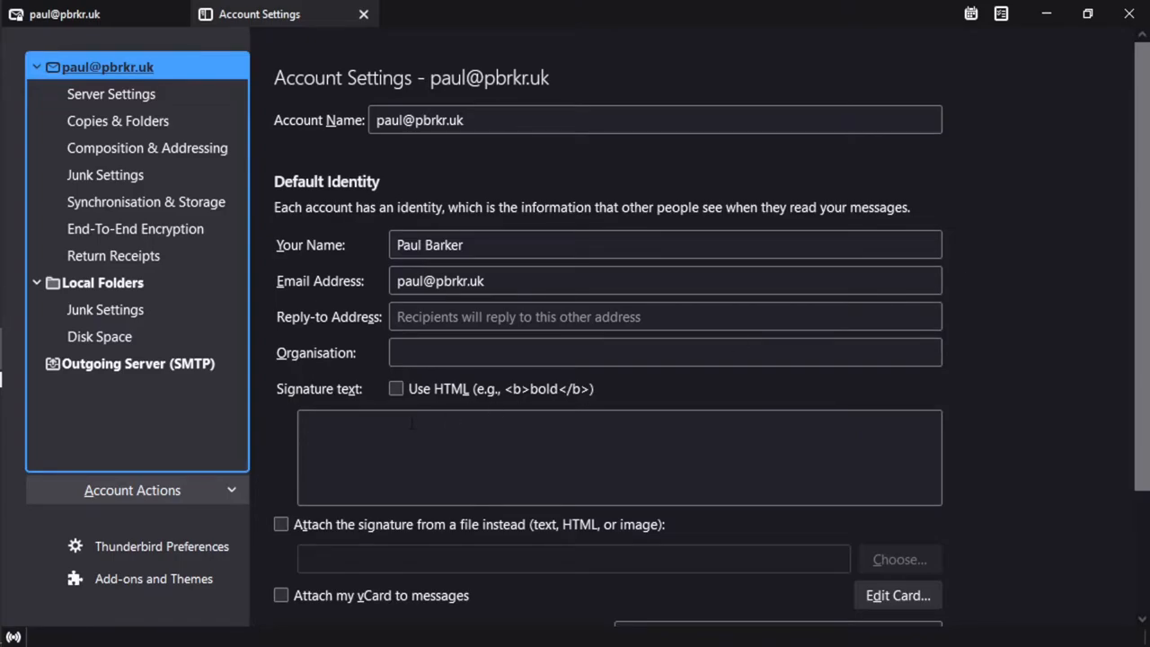
mouse_move(206, 488)
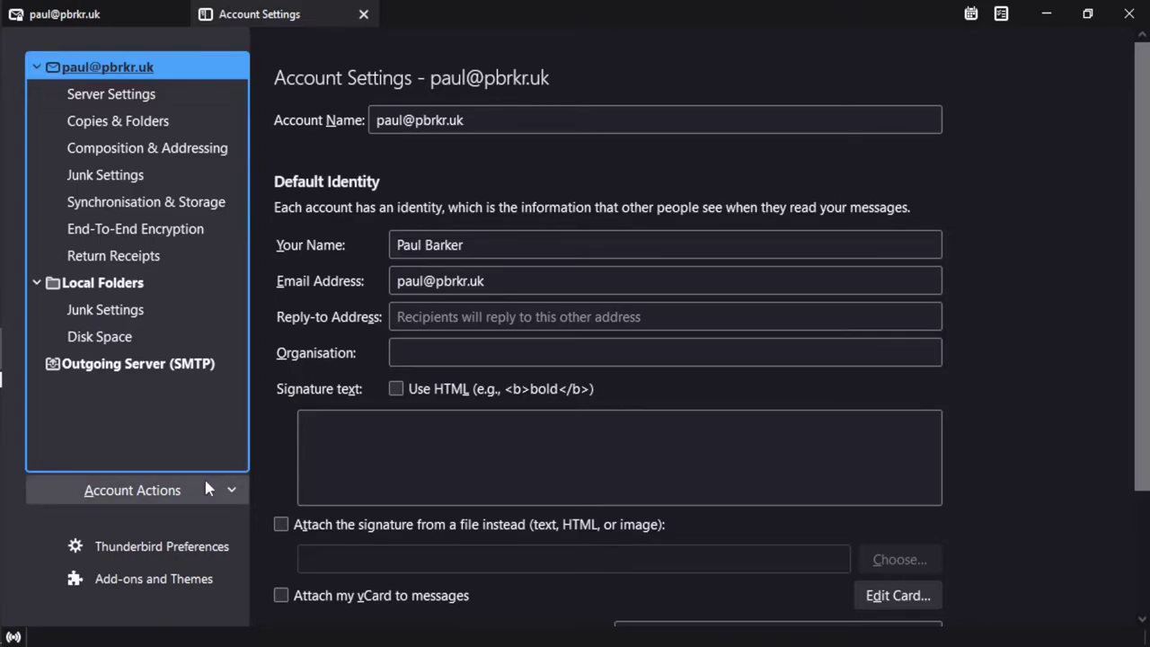
click(132, 490)
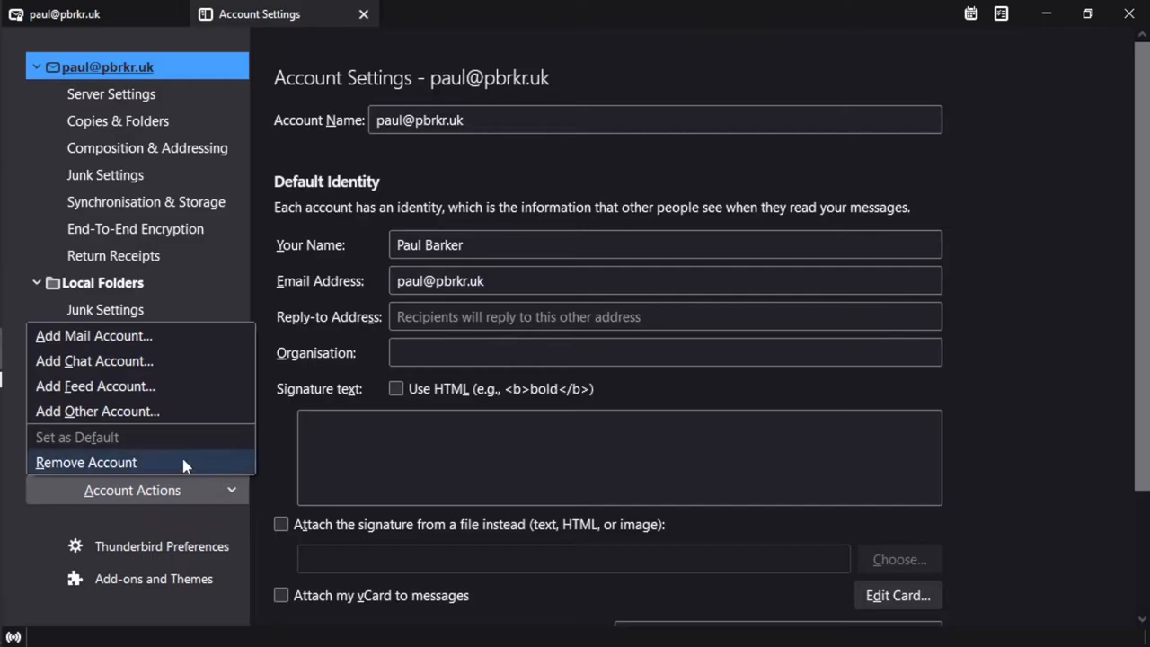
click(97, 410)
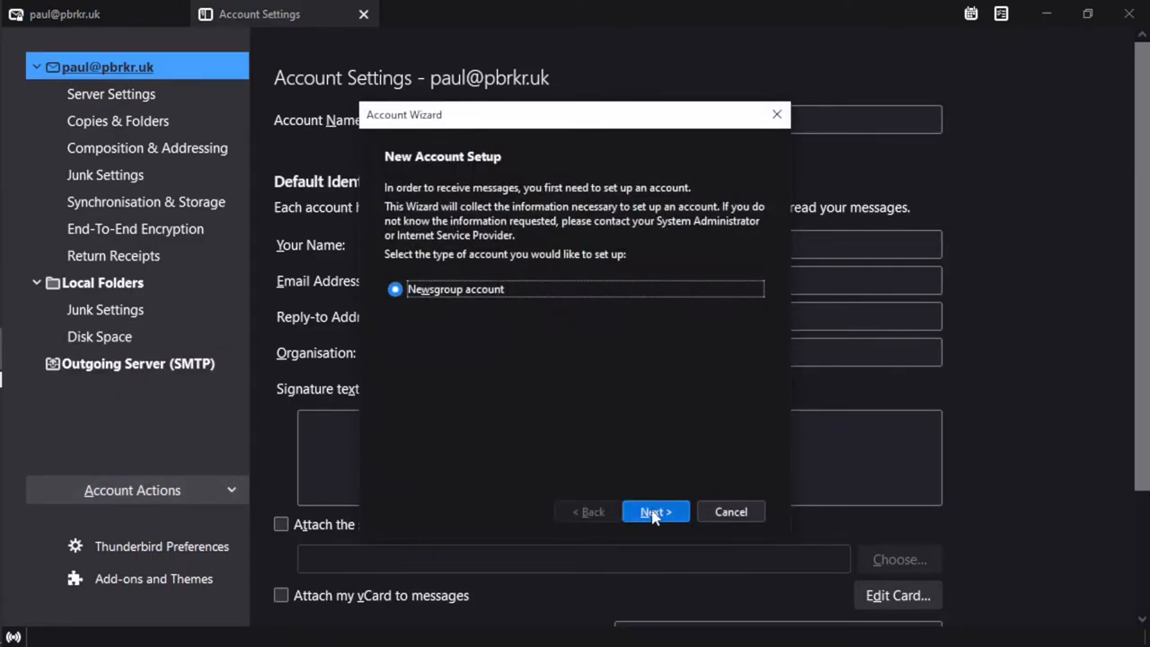
click(655, 512)
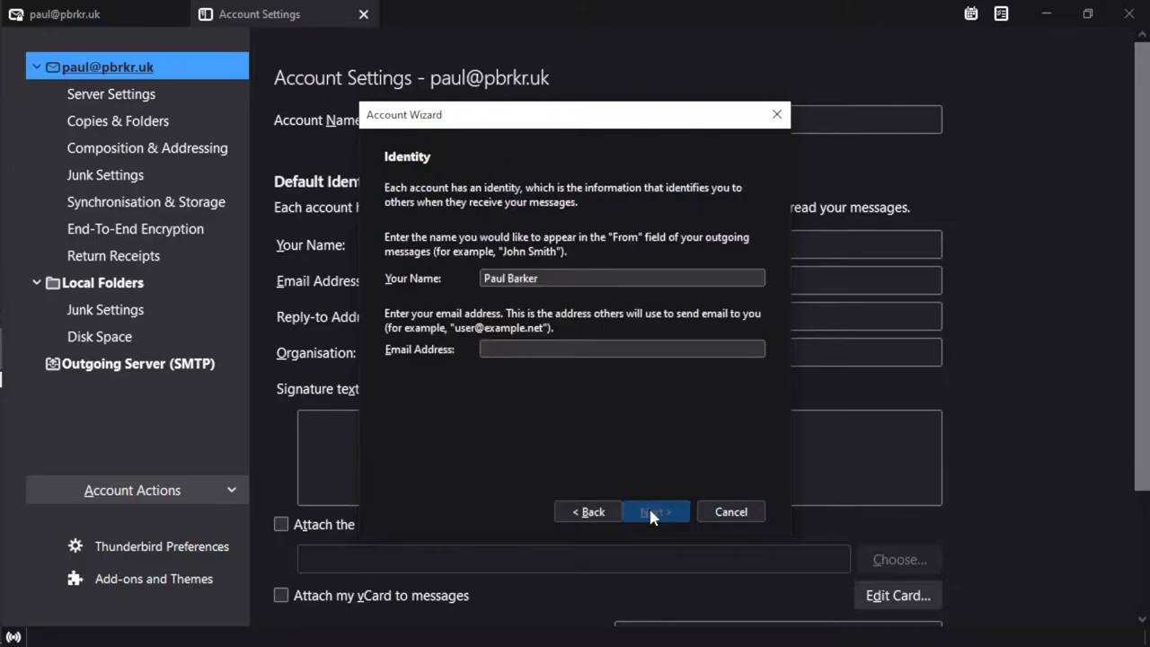
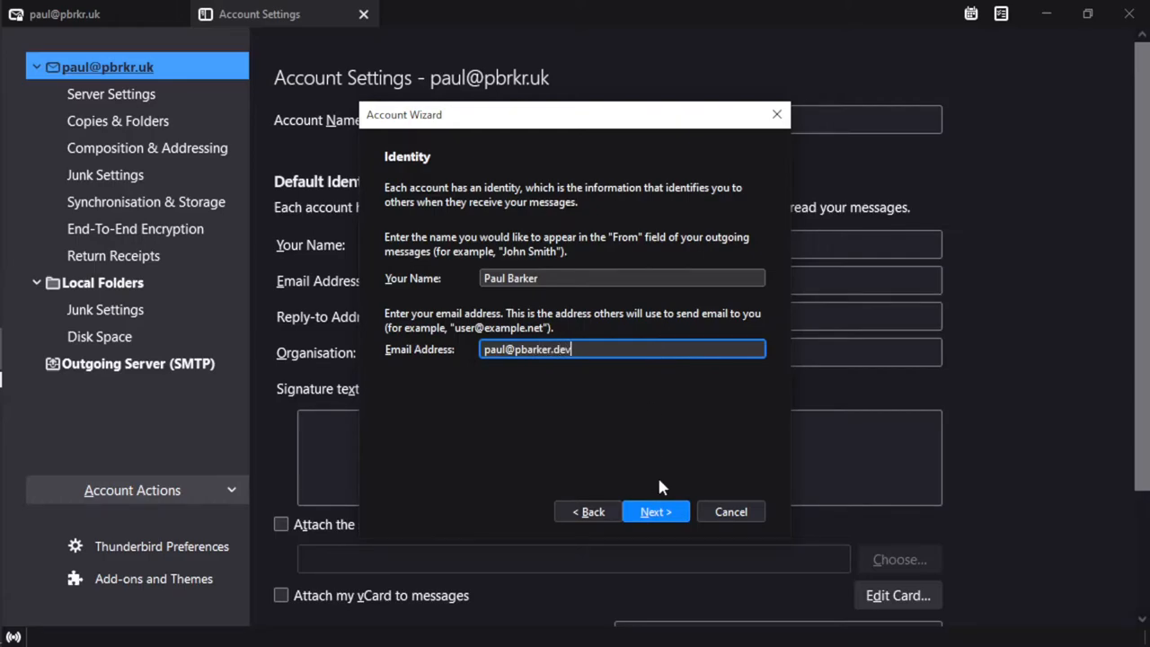
click(655, 511)
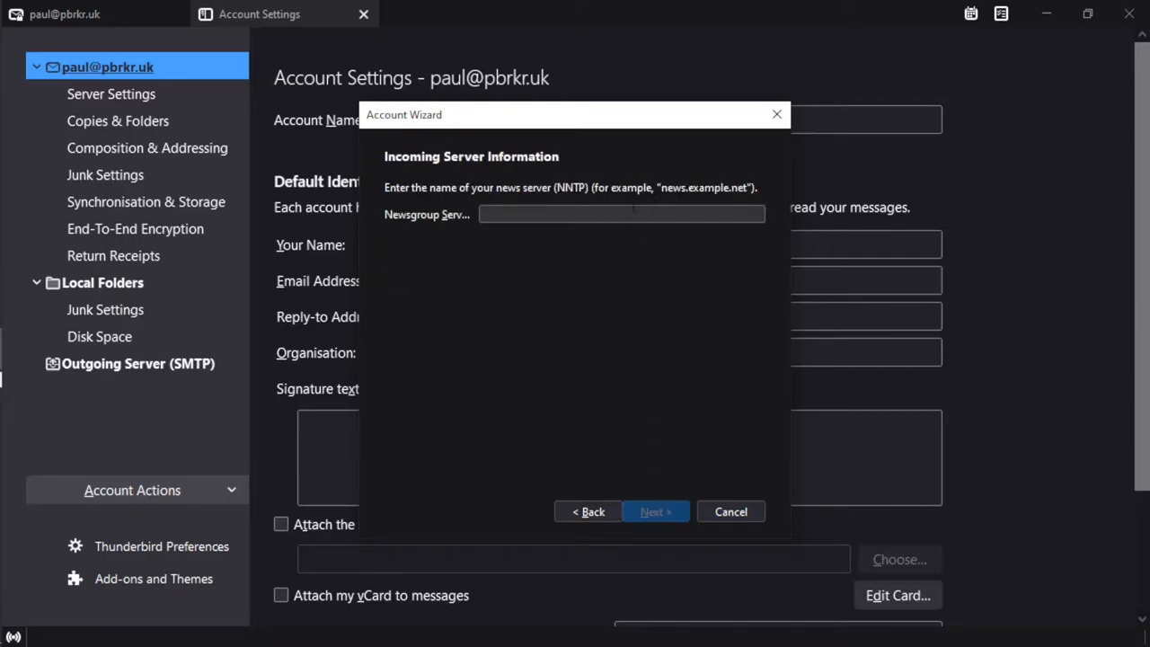
Set nntp.lore.kernel.org as the news server, accept the account name, and finish
text(nntp.lore.kern)
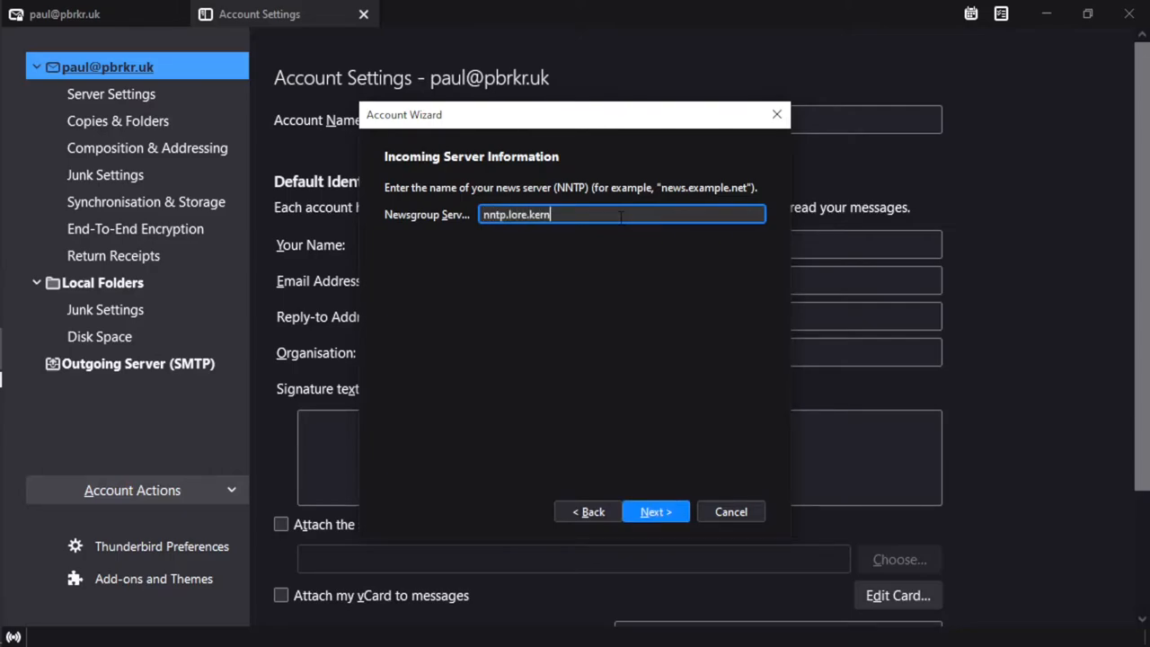
text(el.org)
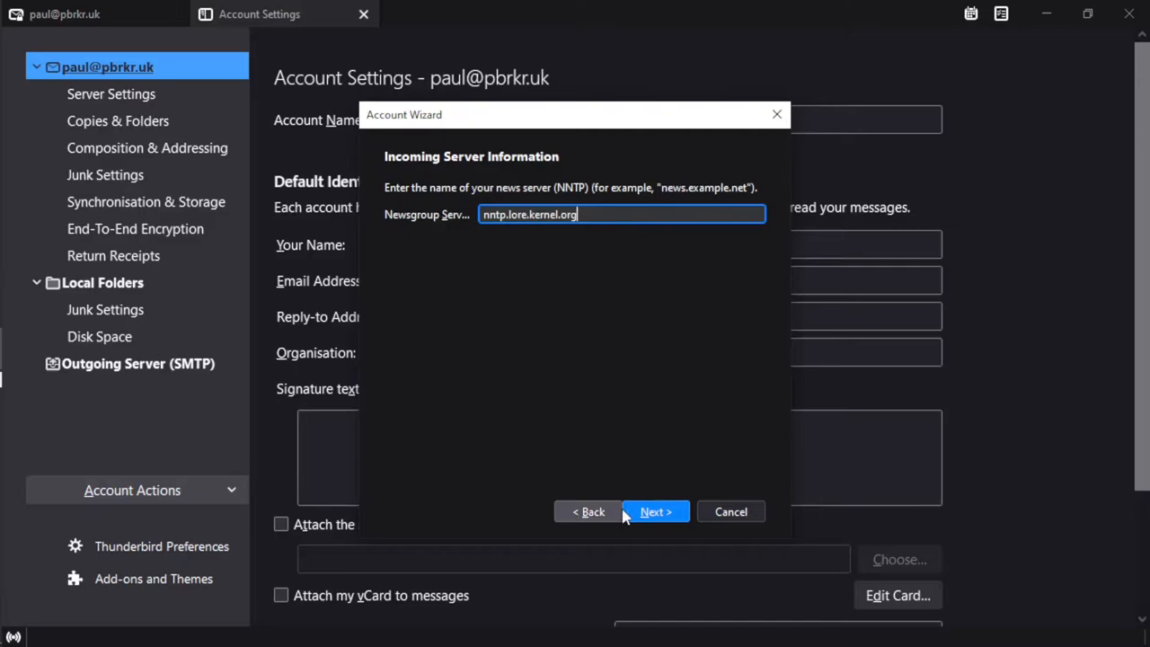
click(655, 512)
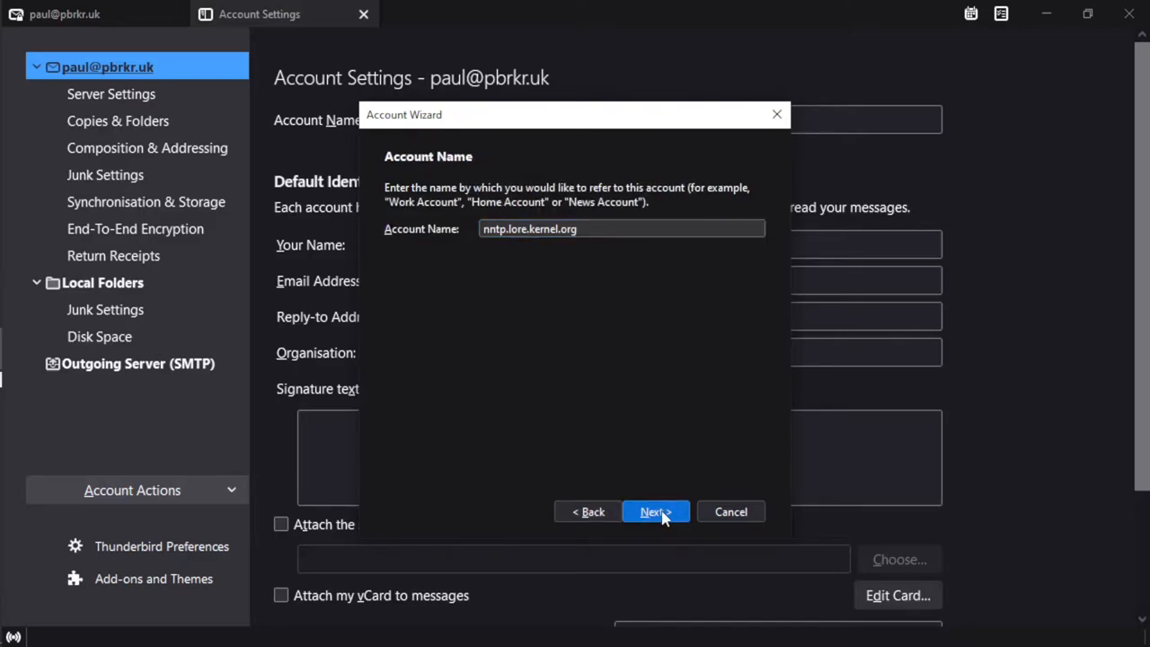
click(655, 512)
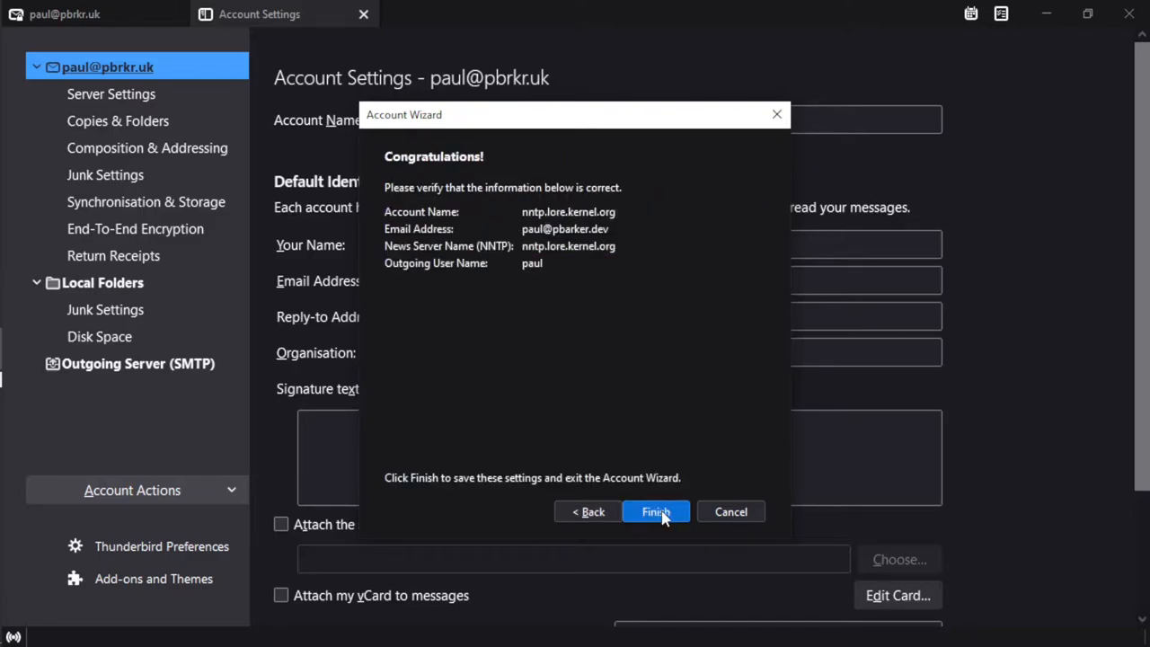
click(656, 512)
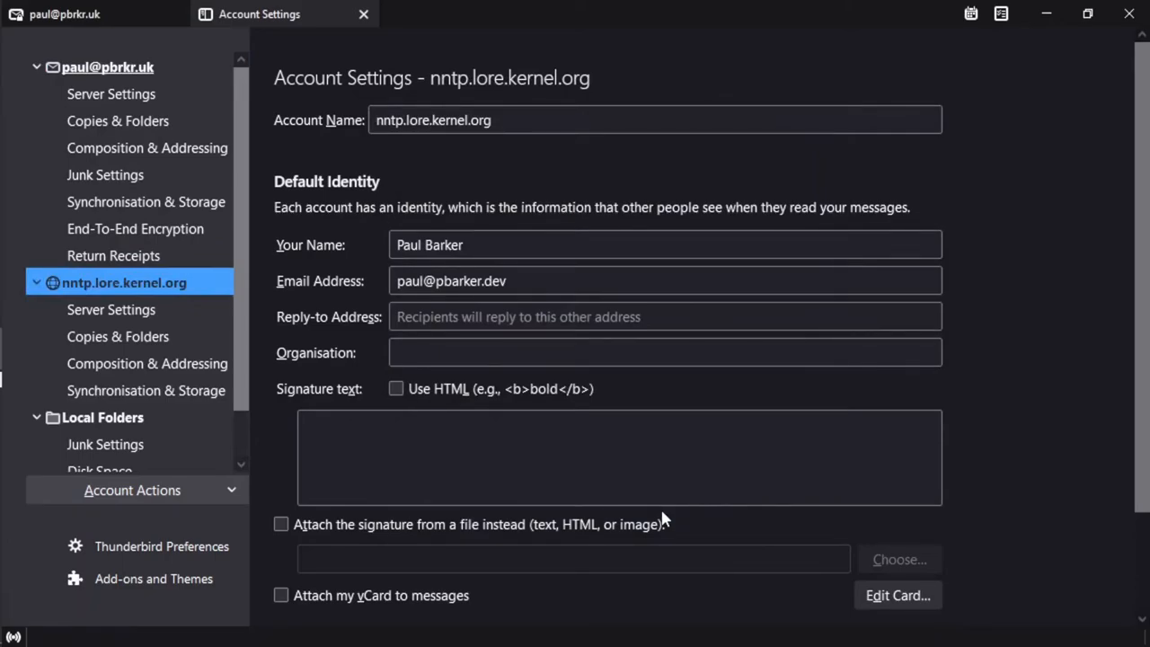
In Synchronisation & Storage, skip offline download of messages over 30 days old, then close settings
click(145, 390)
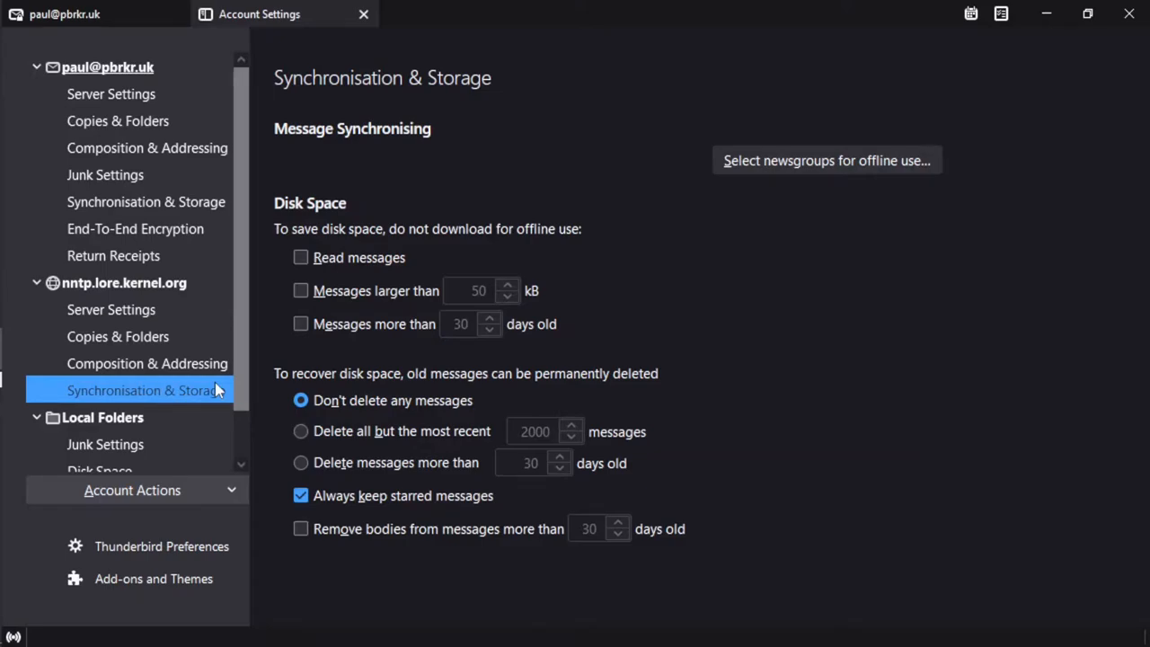
mouse_move(339, 351)
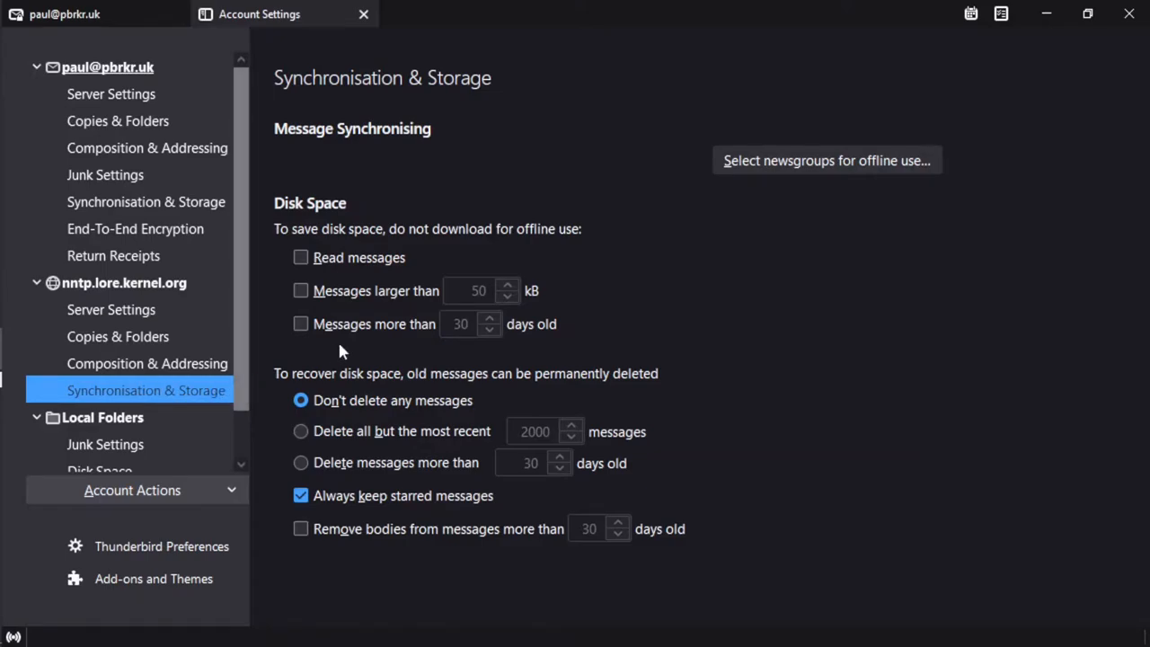
click(301, 323)
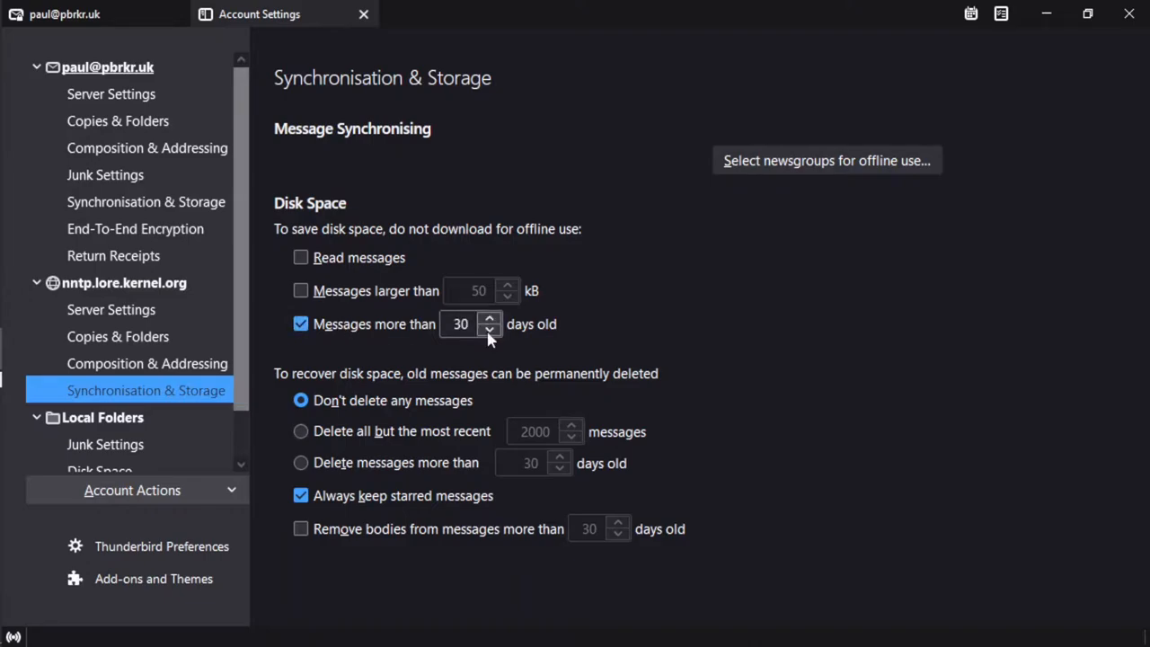
mouse_move(391, 47)
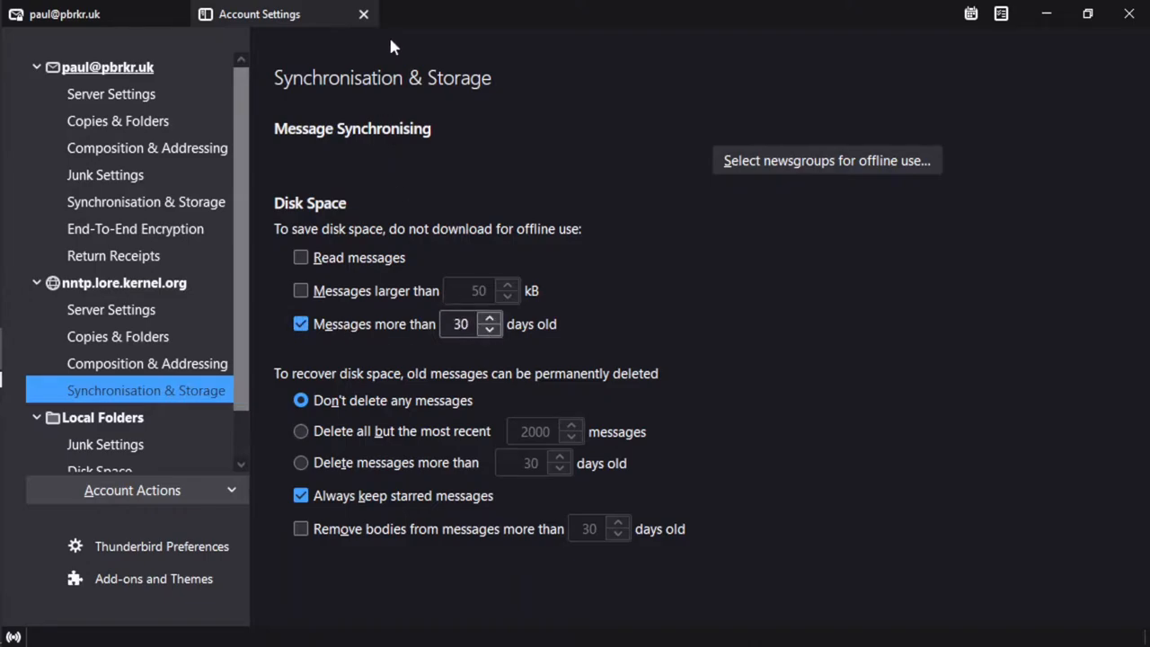
click(364, 13)
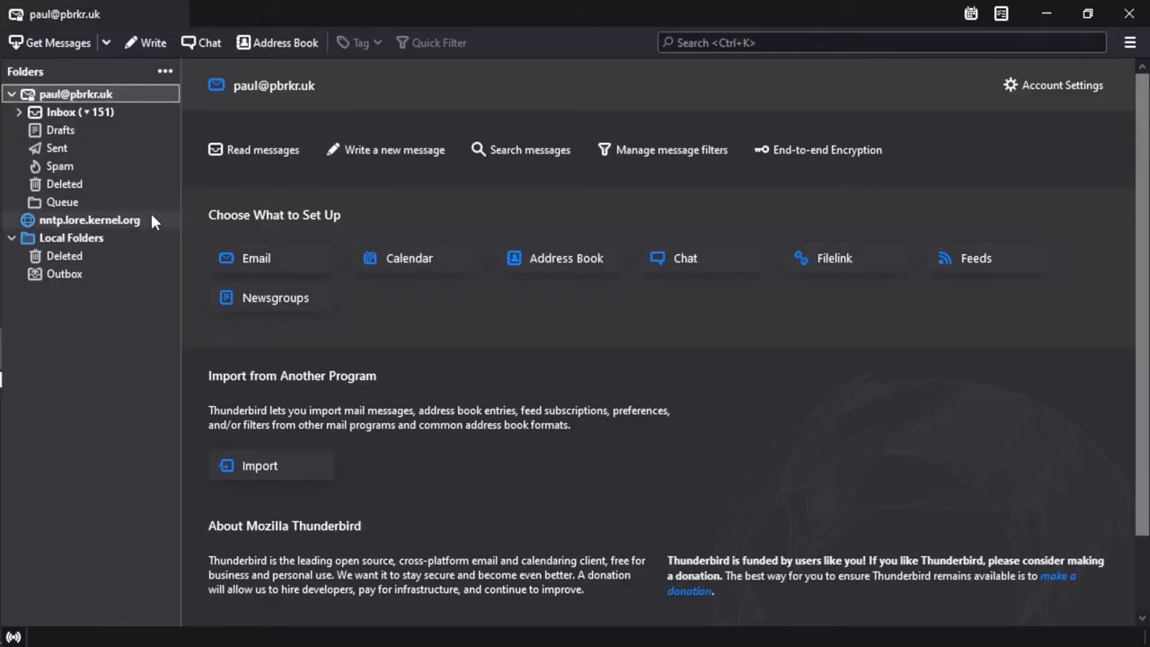
Filter the Subscribe dialog by 'openembedded', tick bitbake-devel, openembedded-core and openembedded-devel, and confirm
click(89, 220)
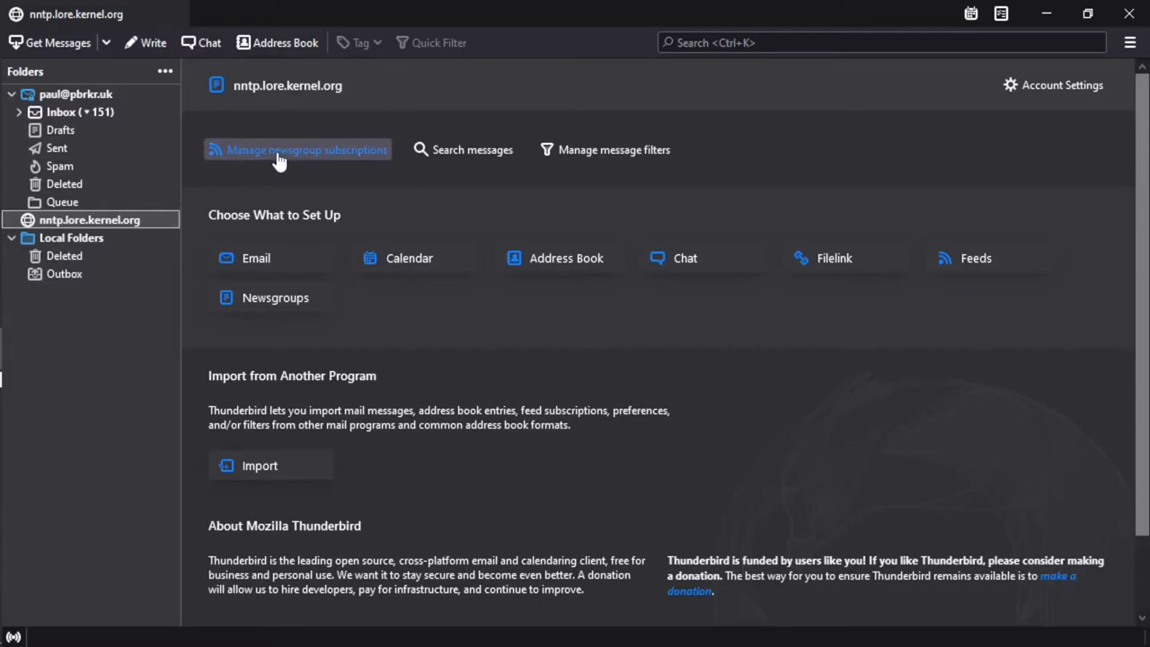
click(297, 149)
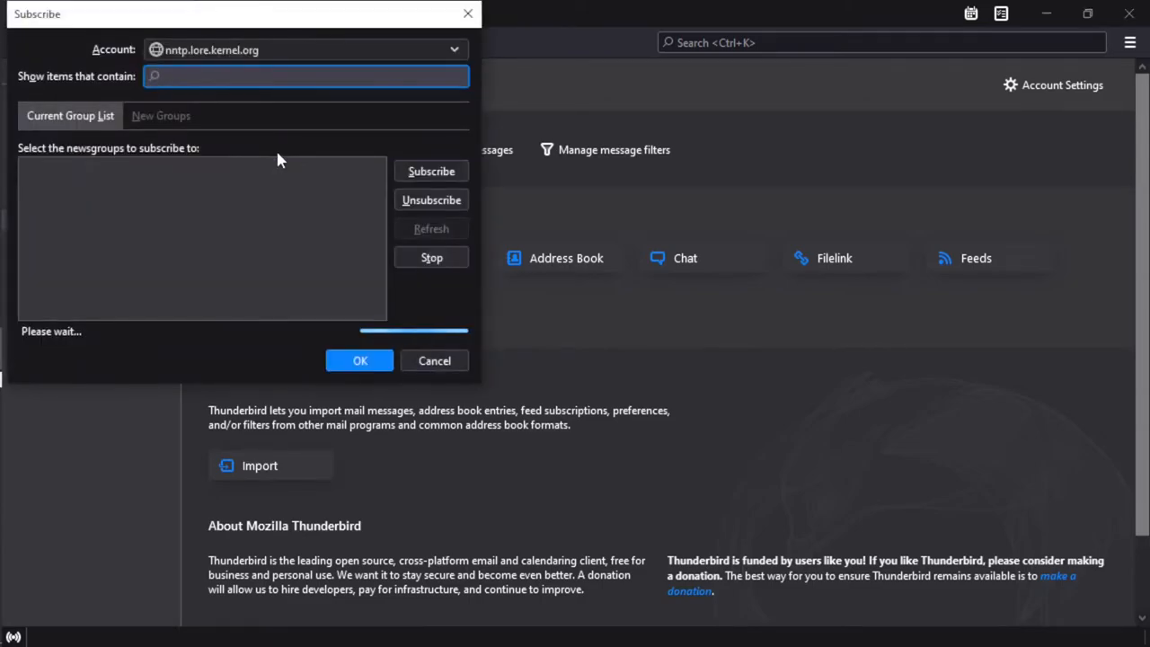
text(open)
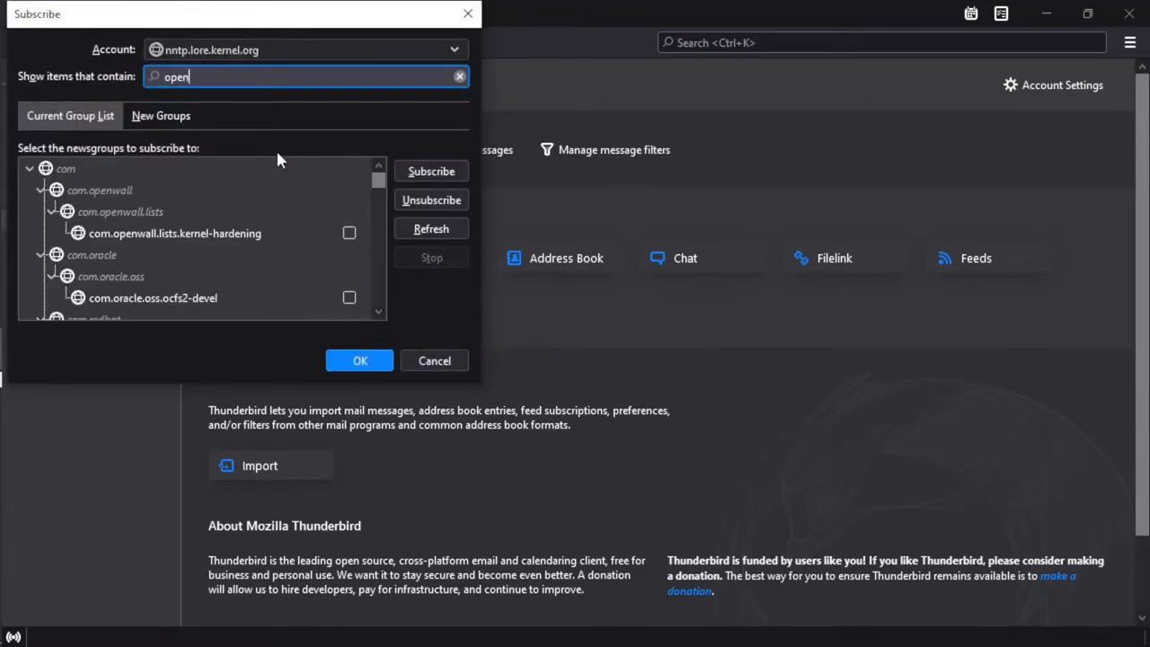
text(embedded)
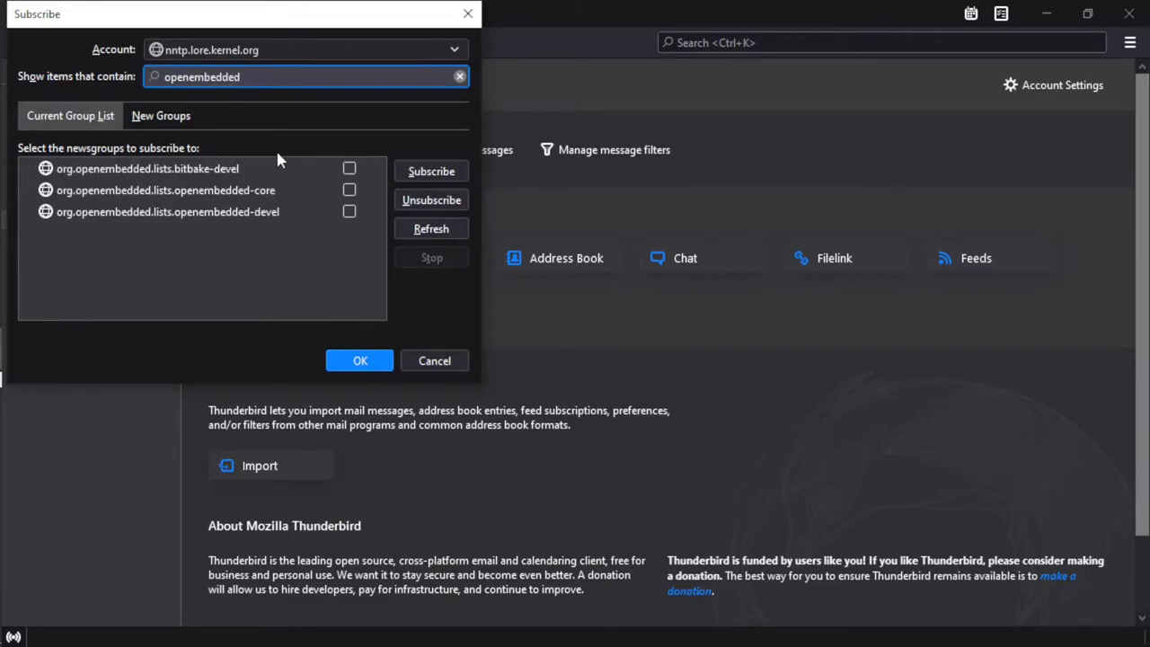
click(349, 189)
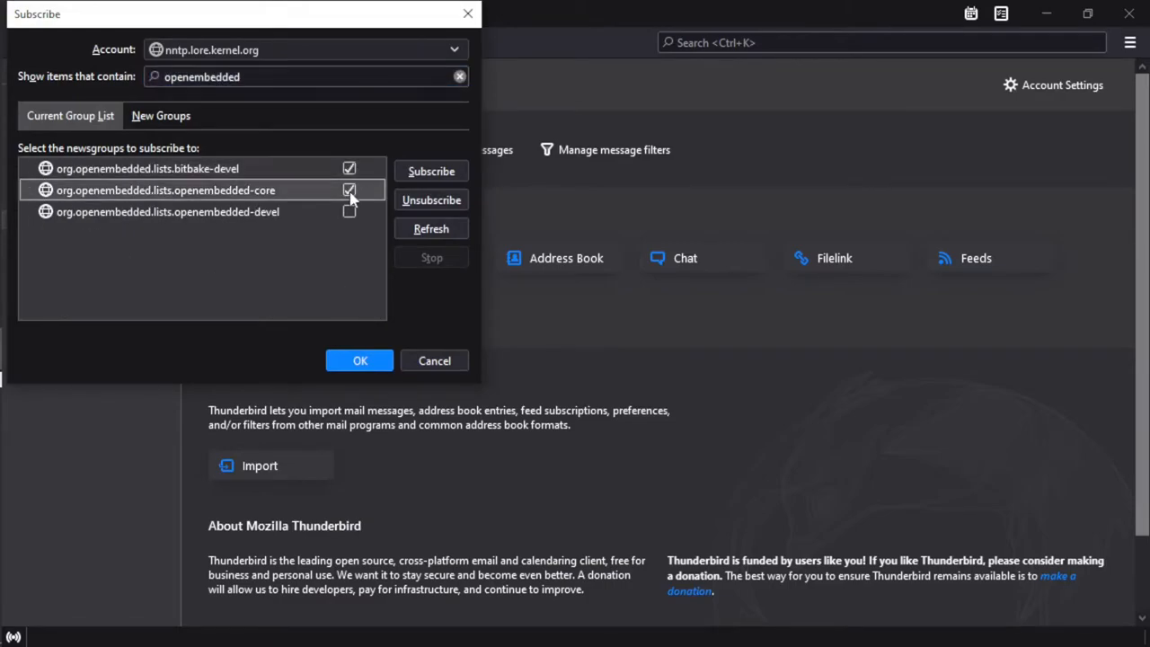
click(349, 211)
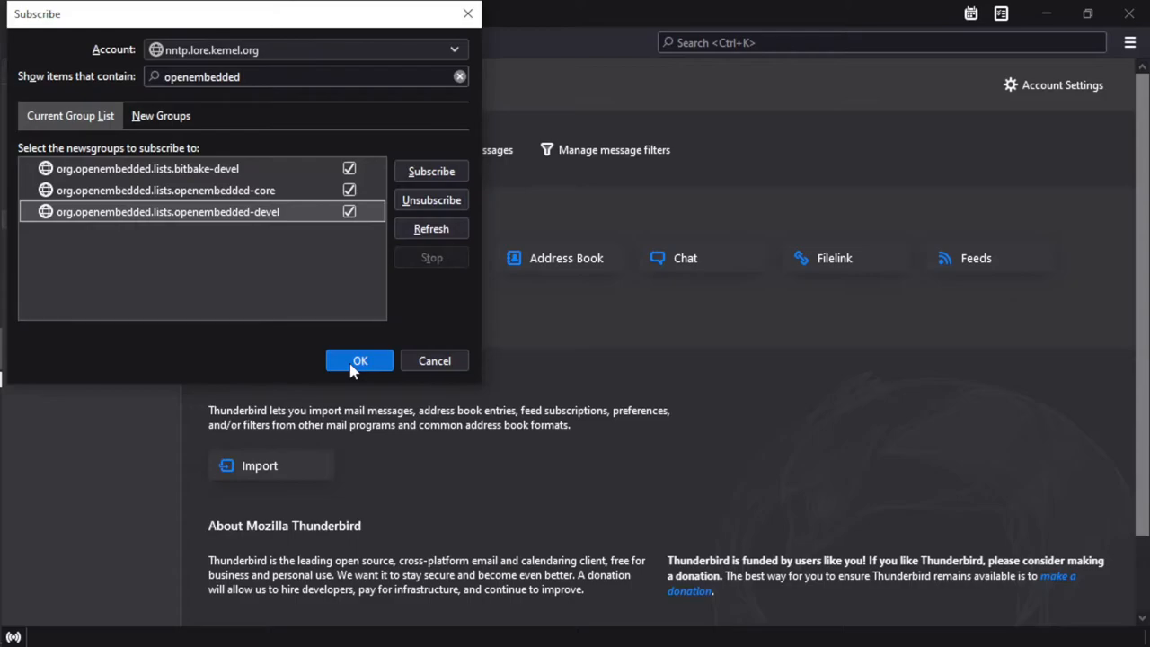
click(360, 360)
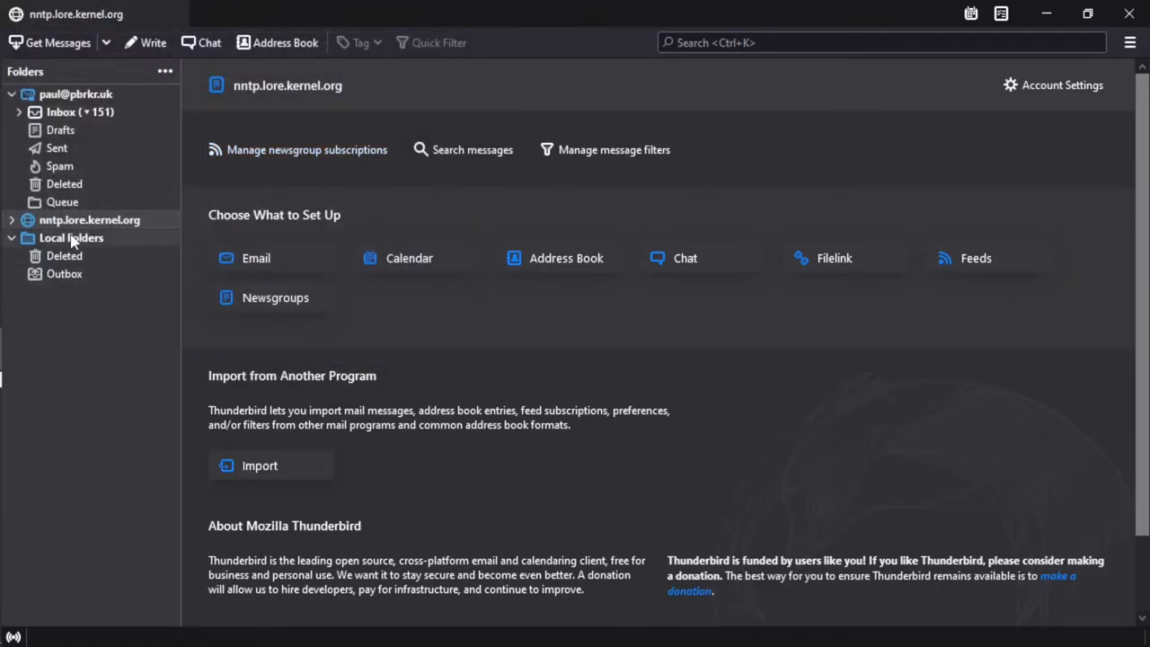
Download 500 headers per group from nntp.lore.kernel.org and show openembedded-core's messages
click(110, 237)
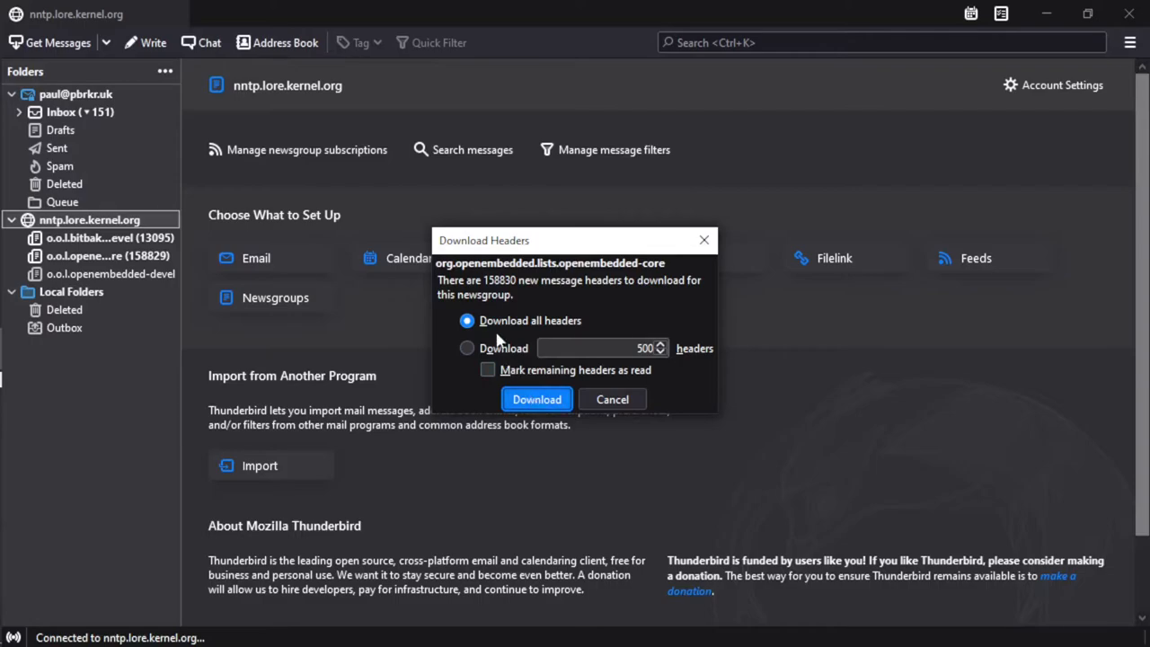
click(466, 348)
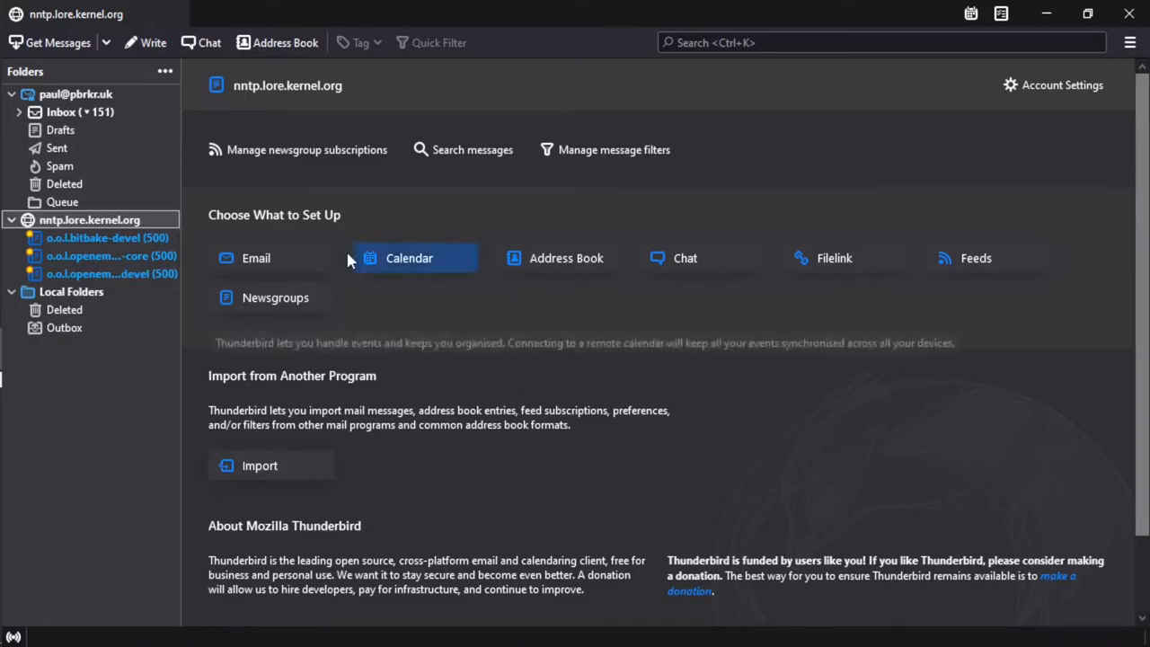
click(107, 256)
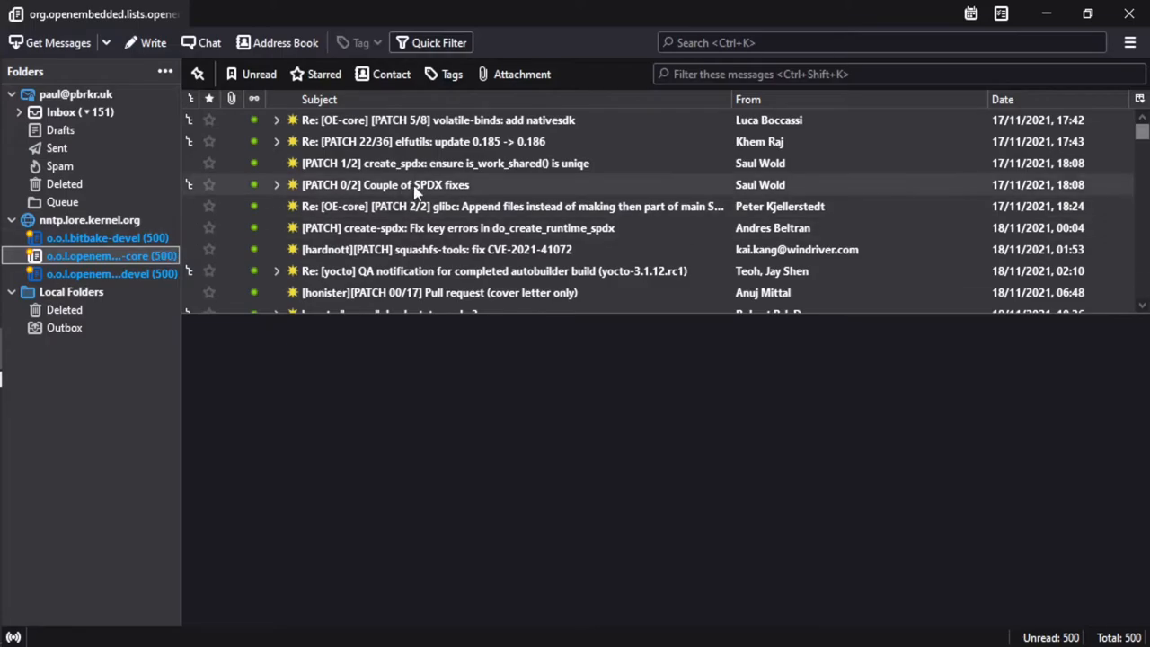
Open the '[PATCH 0/2] Couple of SPDX fixes' message and copy its message ID
double_click(386, 184)
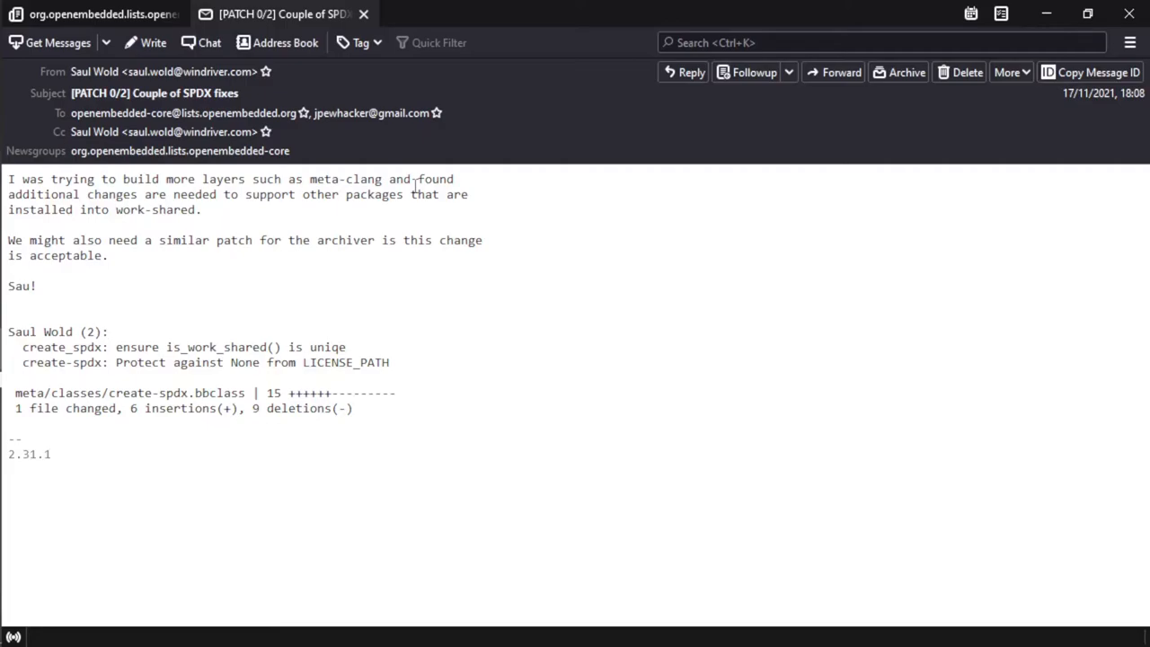
mouse_move(594, 210)
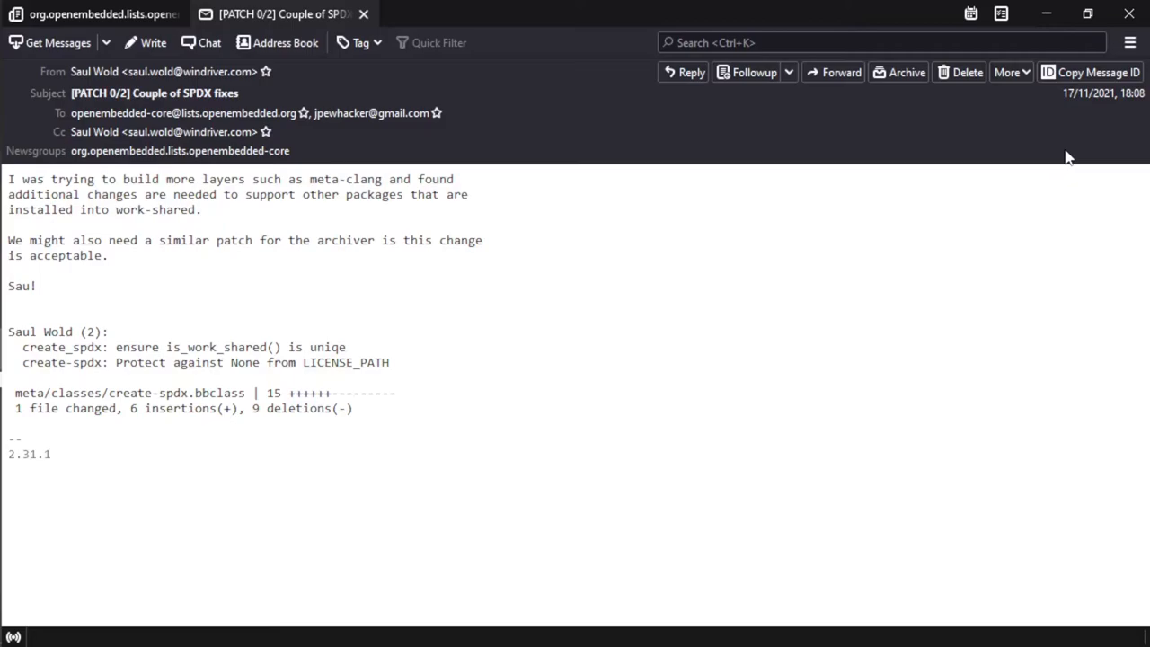
mouse_move(1090, 71)
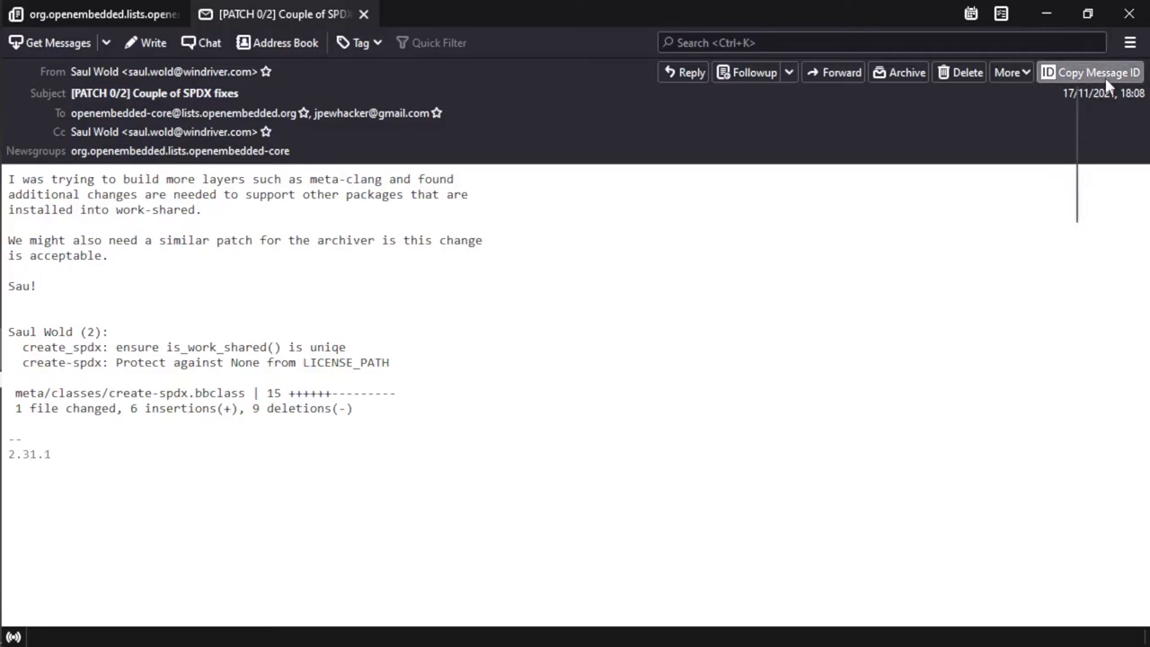
click(1091, 72)
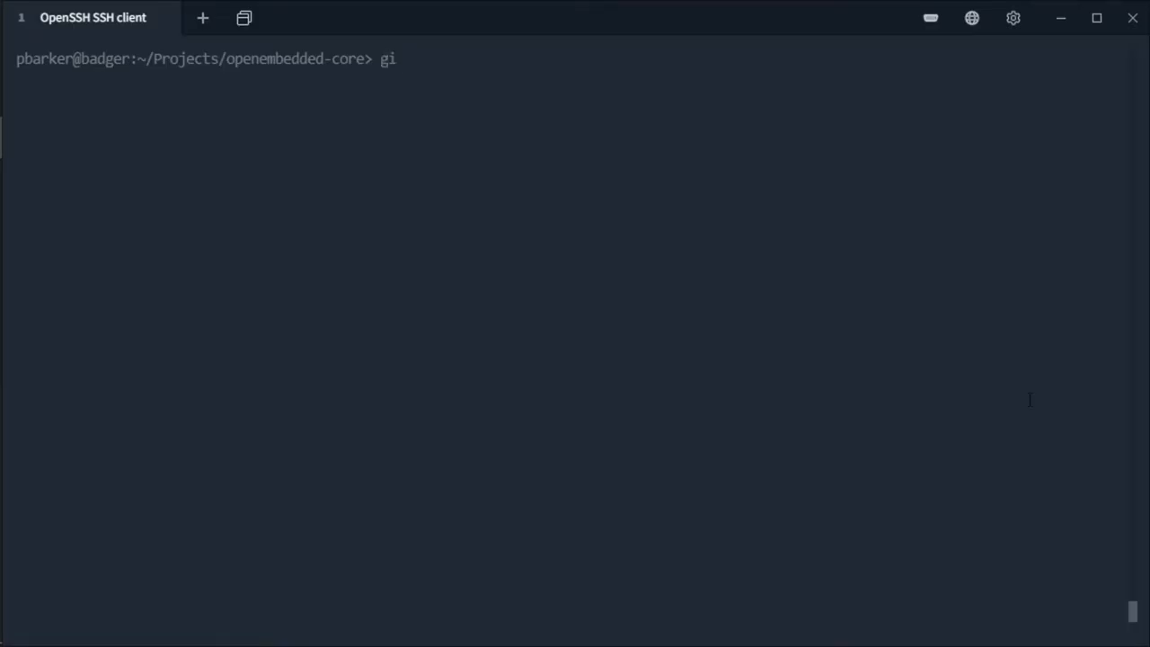
Run 'git show' in openembedded-core, then 'pip install --user b4' and follow the install output
text(t show)
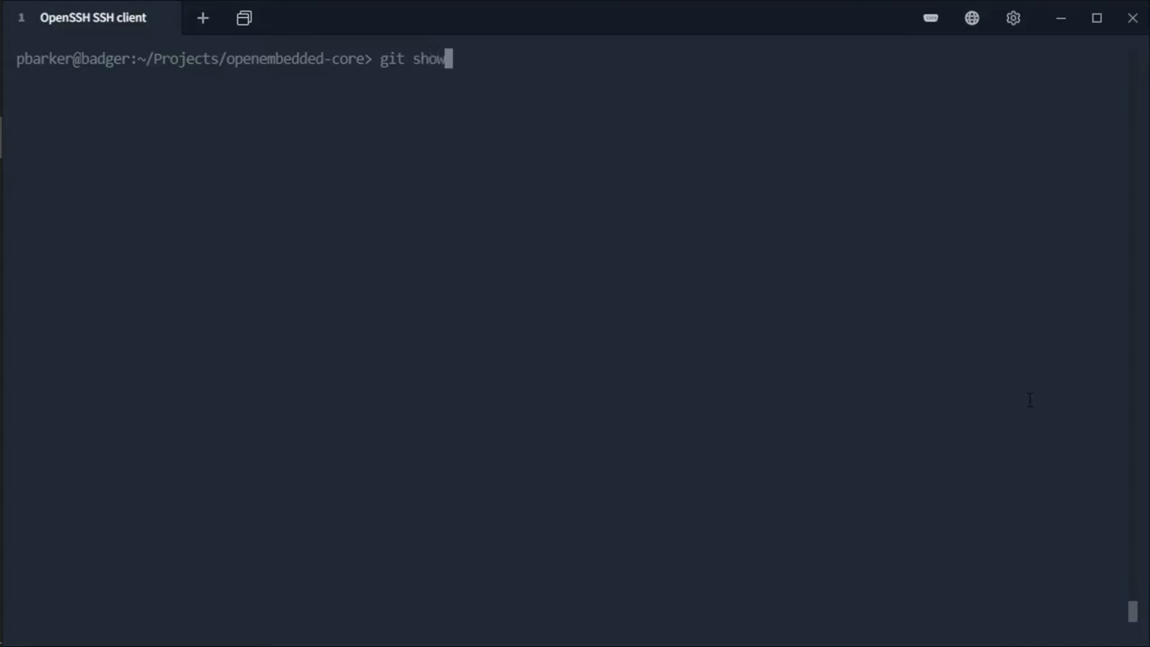
key(Return)
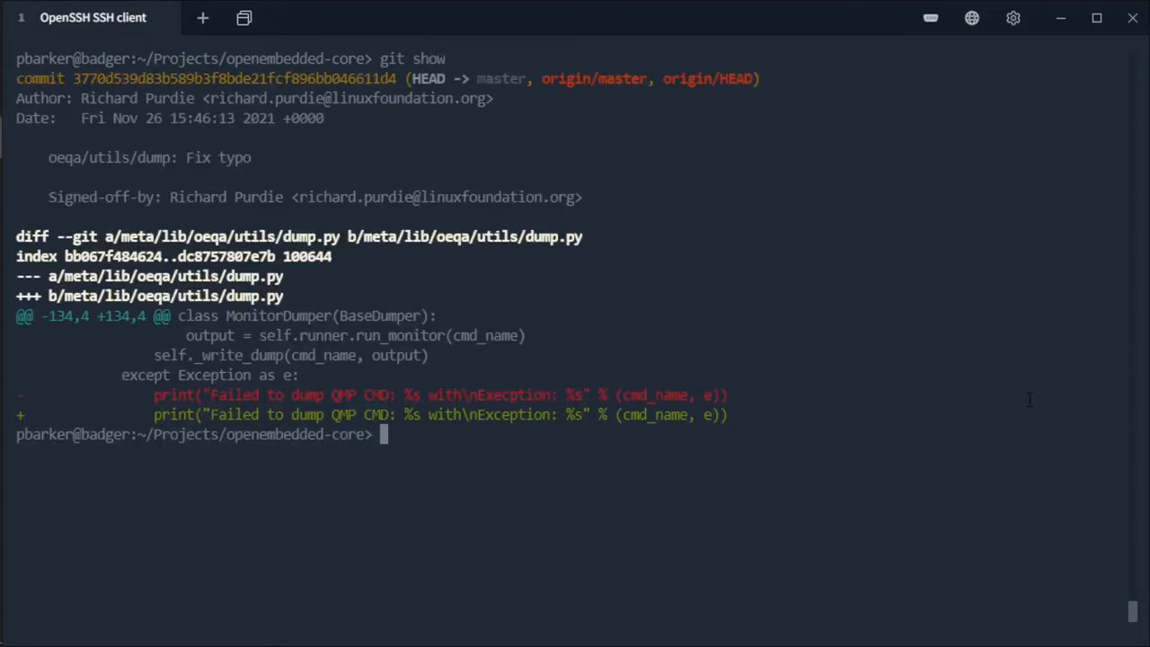
text(pip i)
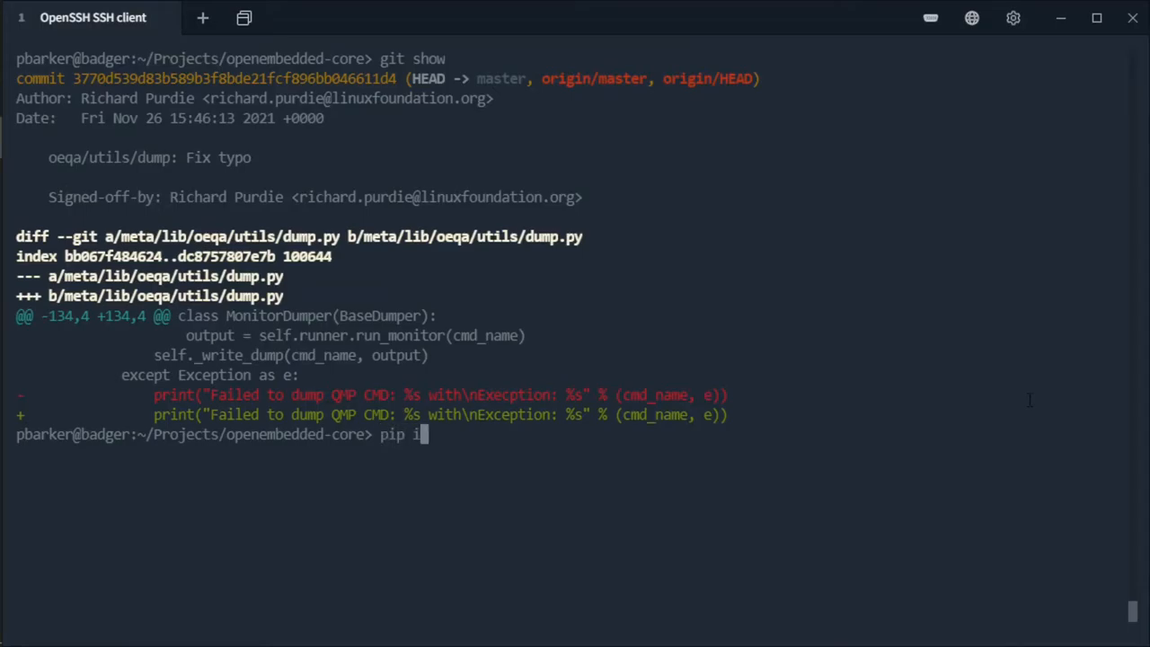
text(nstall)
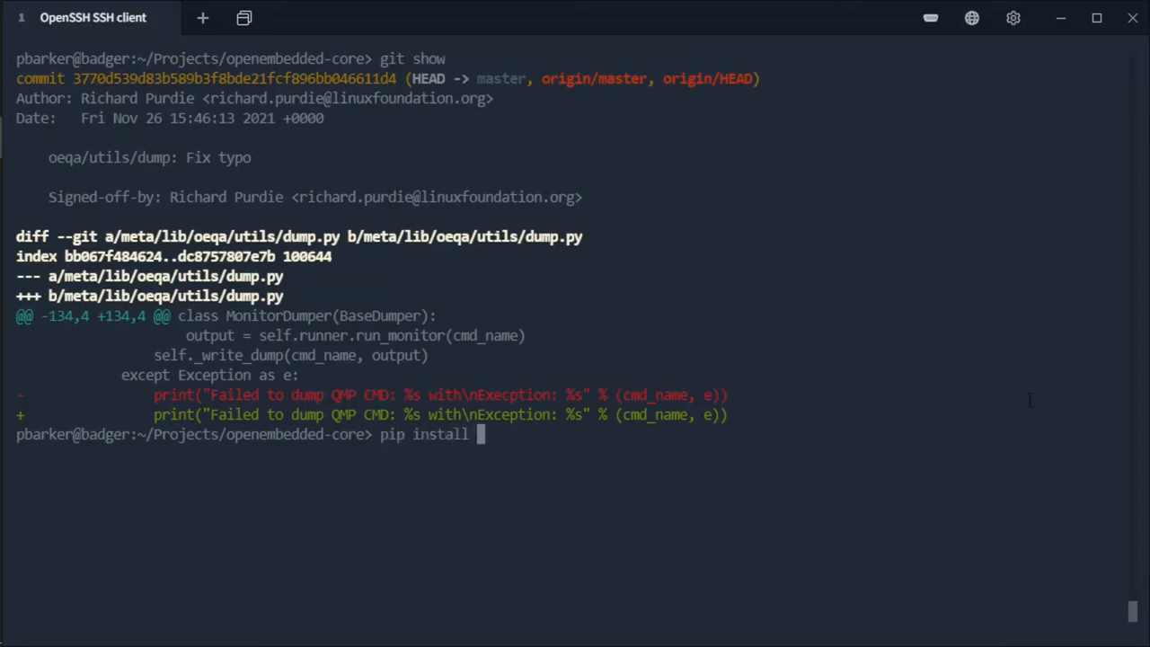
text(--user b)
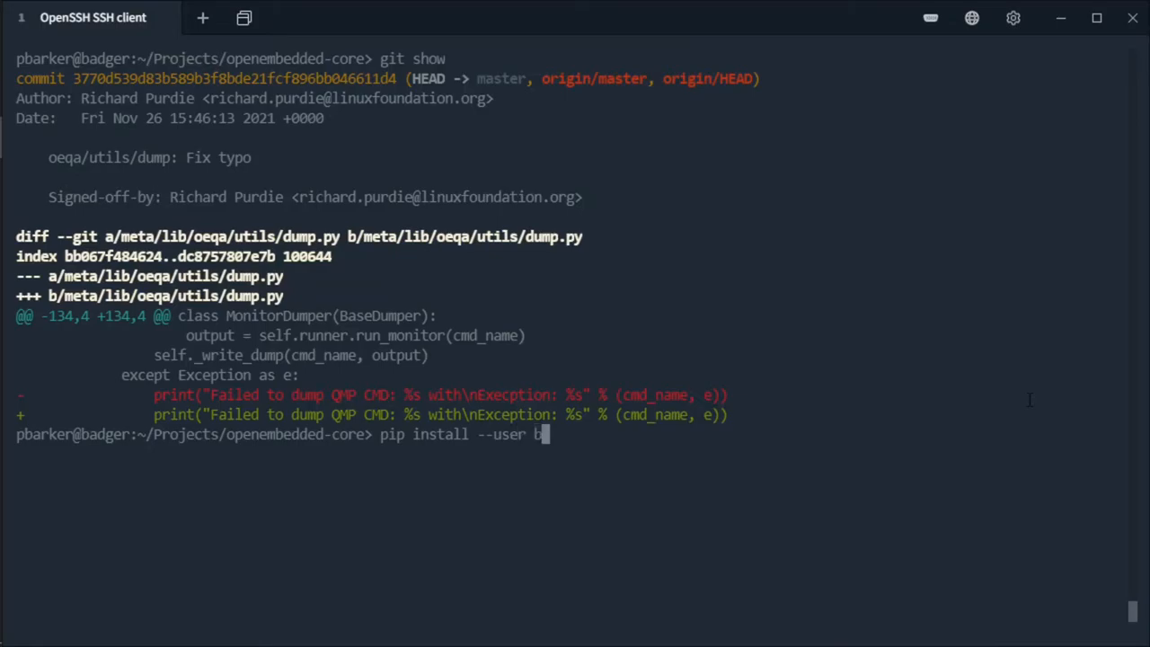
text(4)
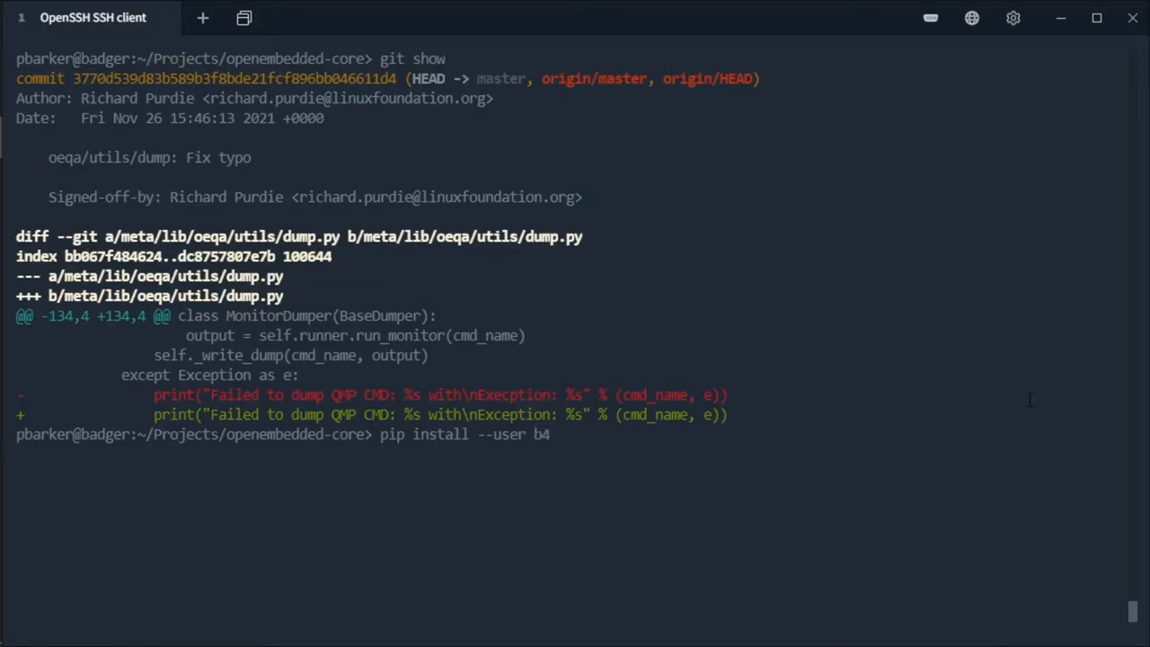
key(Return)
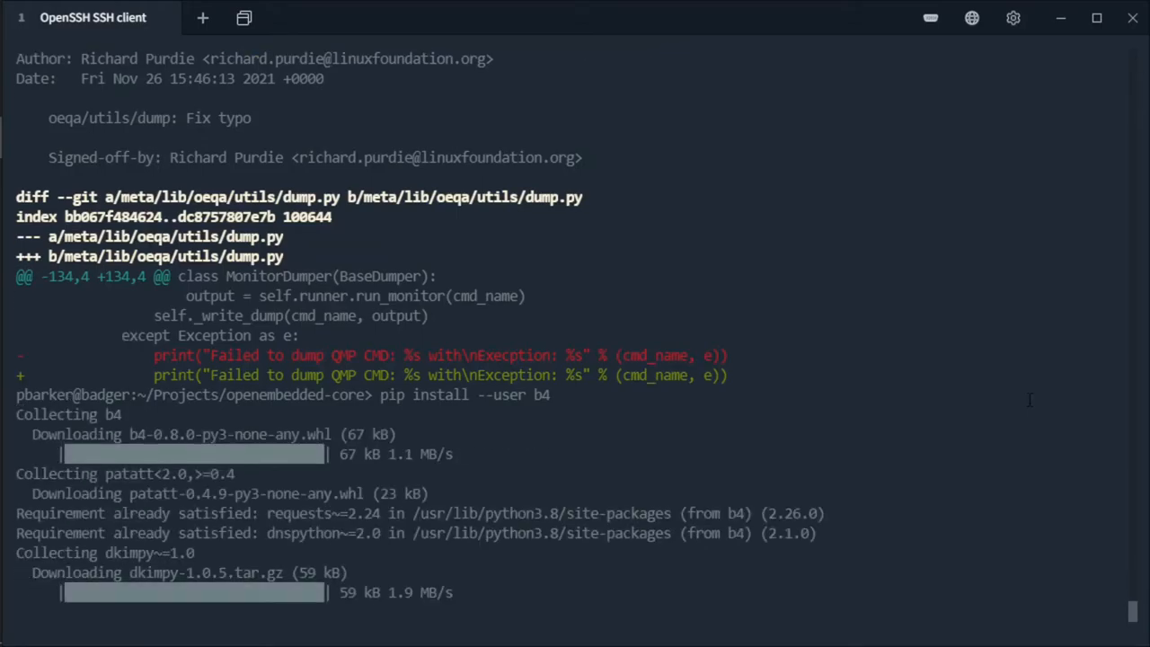
scroll(down, 3)
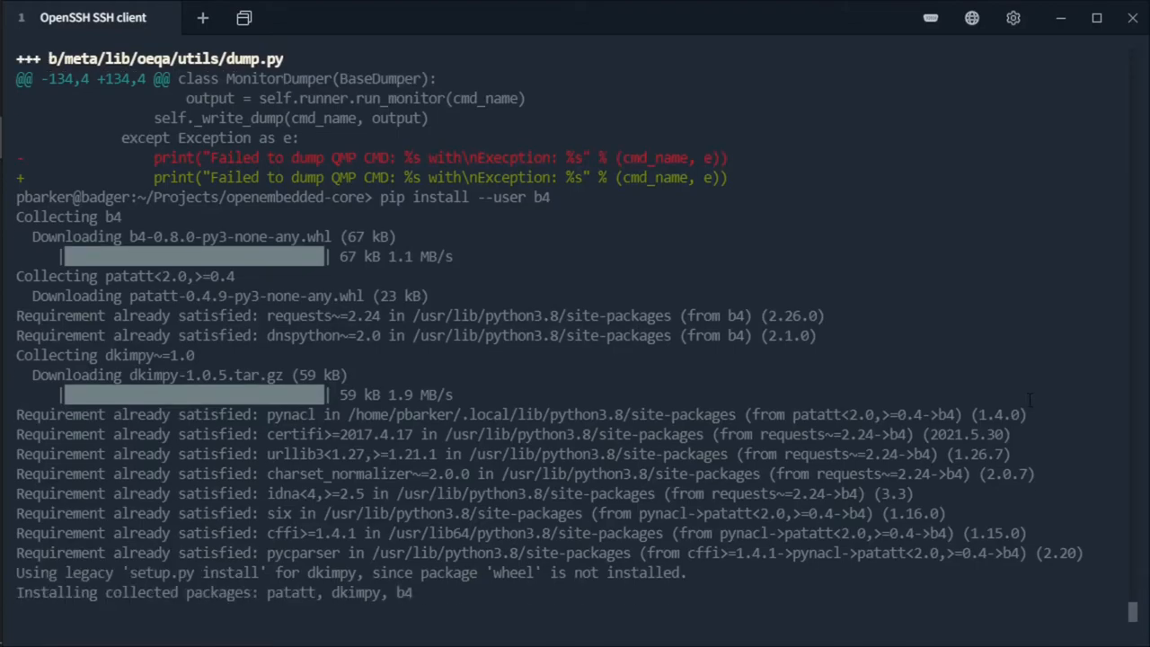
scroll(down, 3)
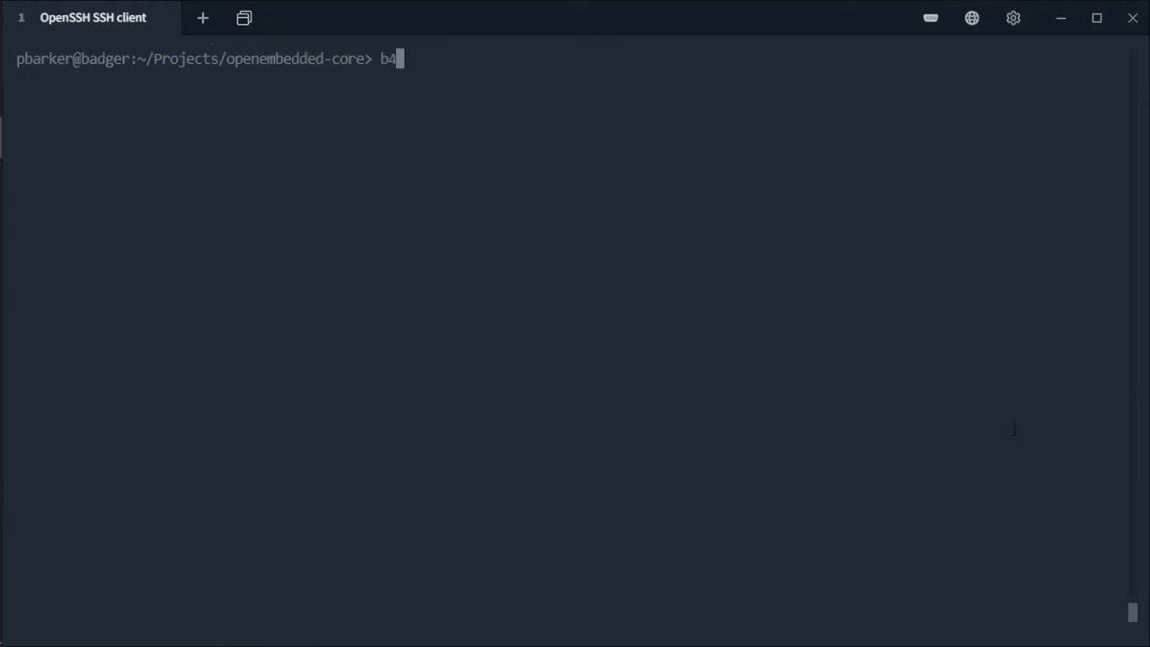
Paste the message ID after 'b4 am' and run it to fetch the SPDX patch series
right_click(1015, 432)
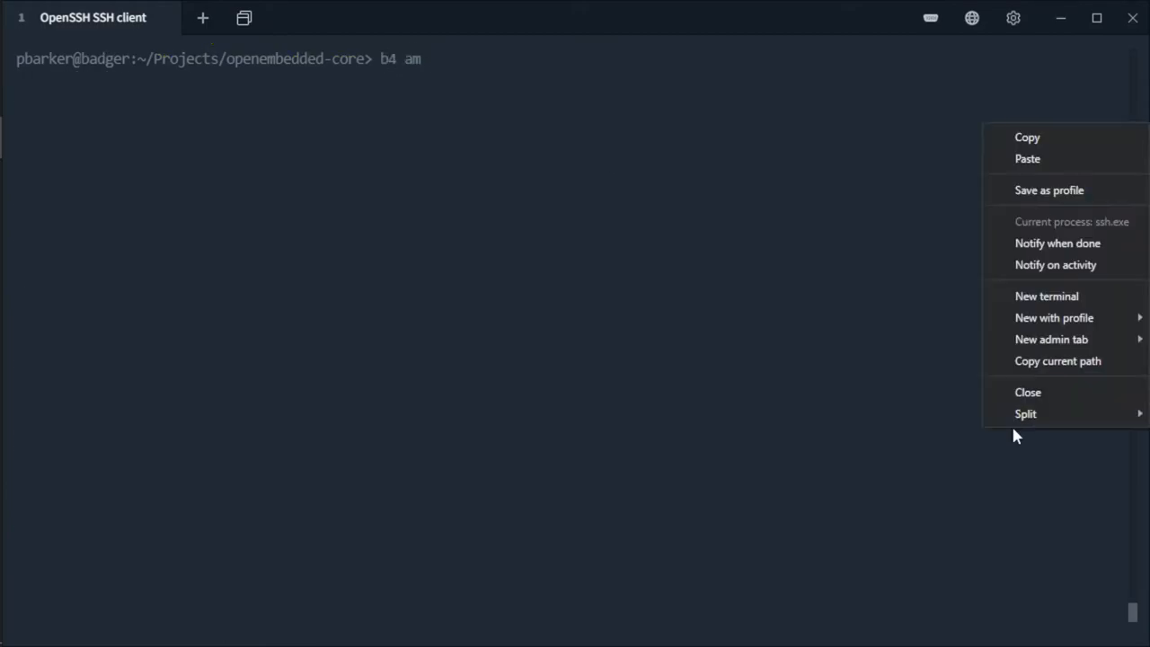
click(1027, 158)
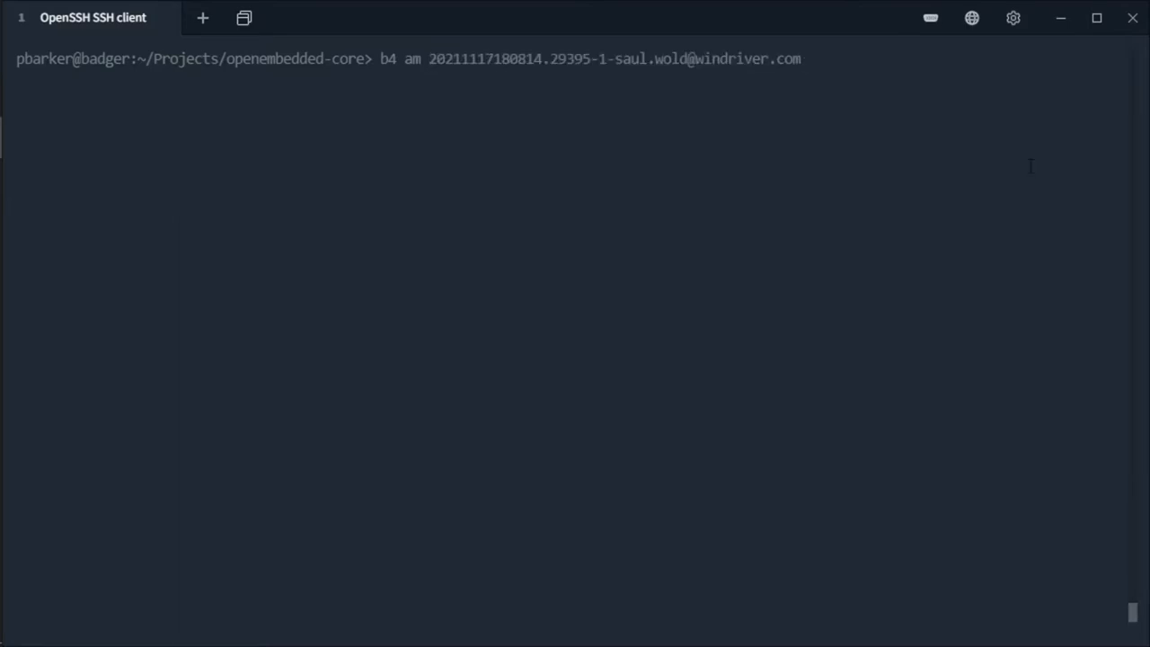
key(Return)
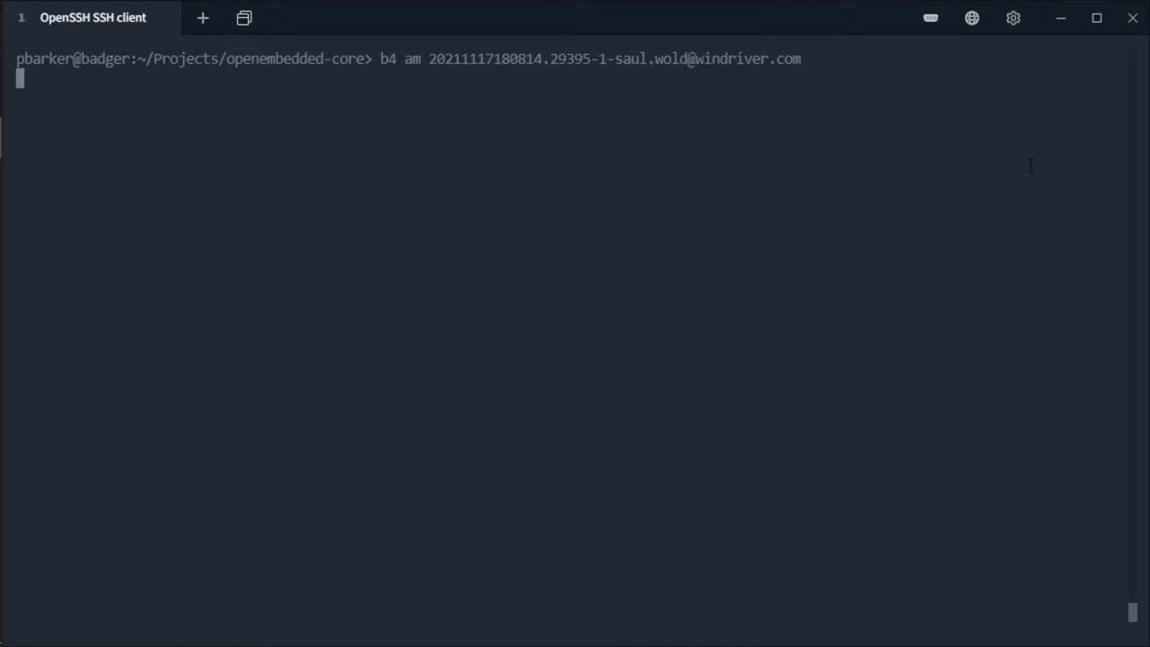
key(Return)
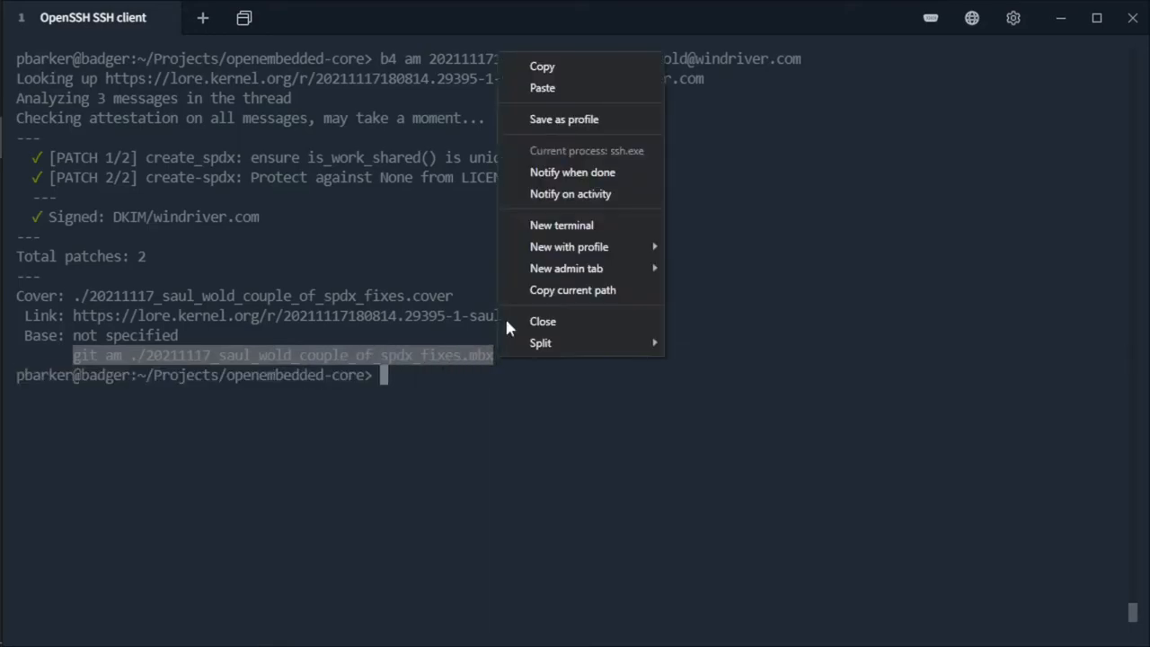
Copy b4's suggested 'git am ./…mbx' command, paste it, and run it
click(542, 65)
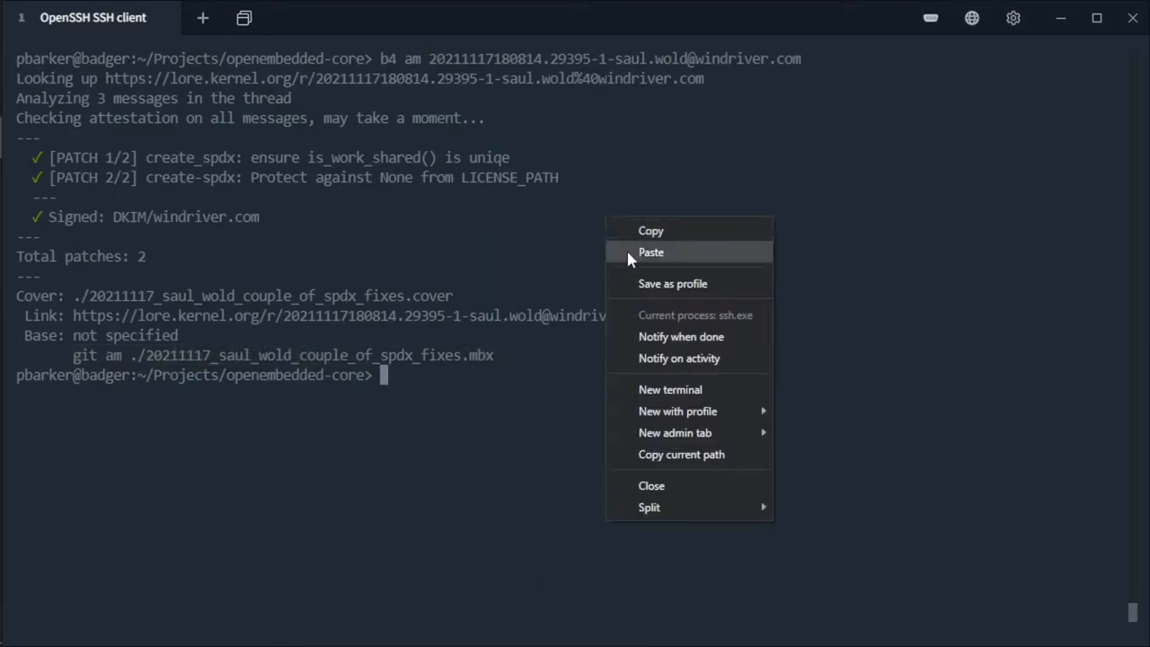
click(651, 251)
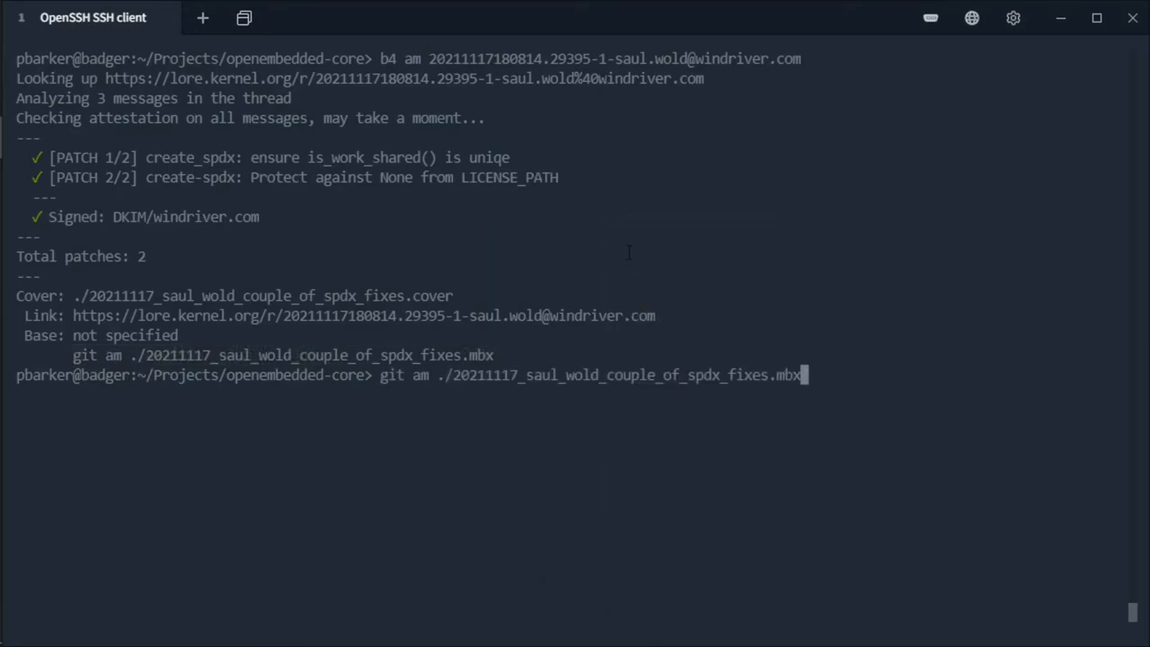
key(Return)
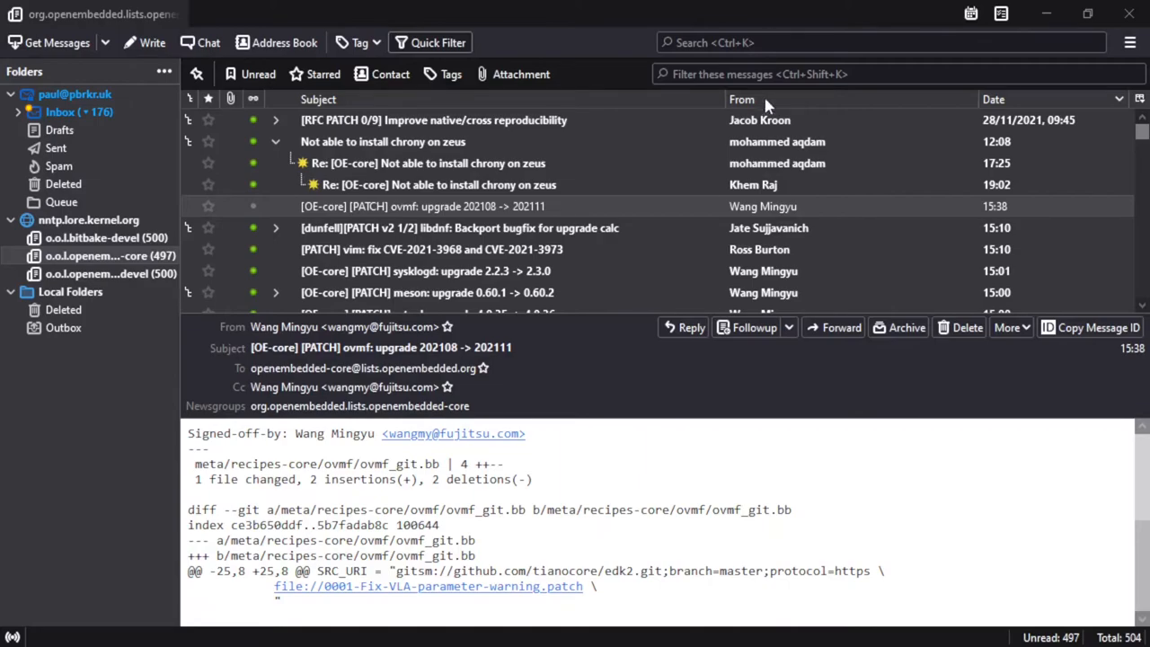
mouse_move(615, 202)
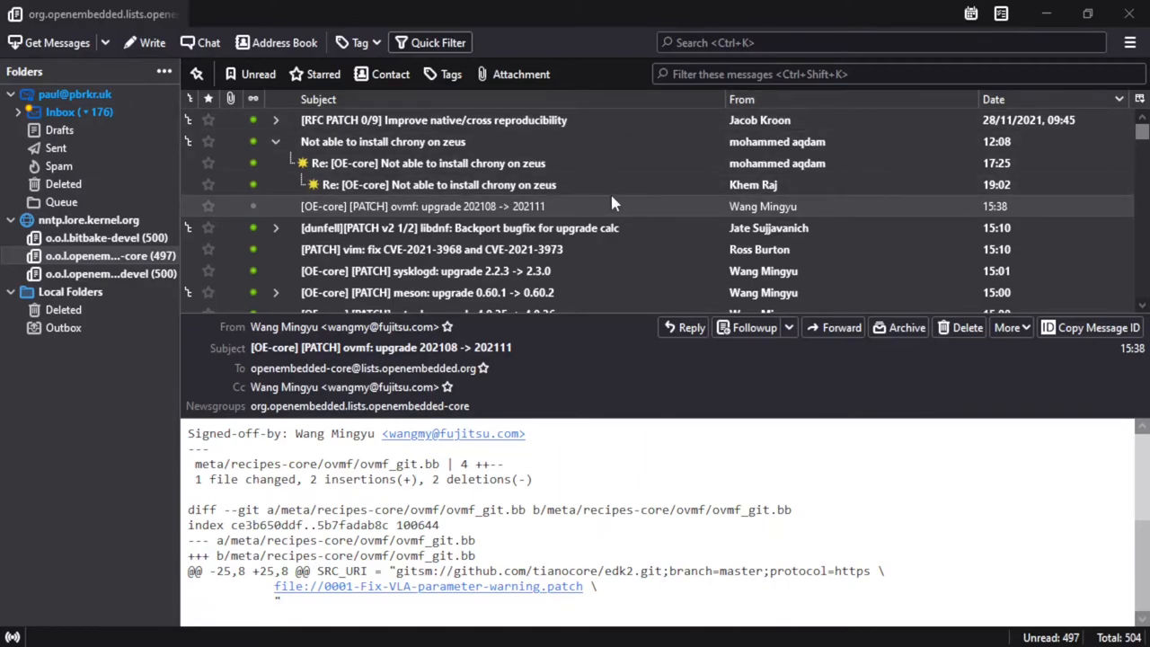
Open the '[RFC PATCH 00/26] deprecation of distutils' cover letter in its own tab and copy its message ID
scroll(down, 3)
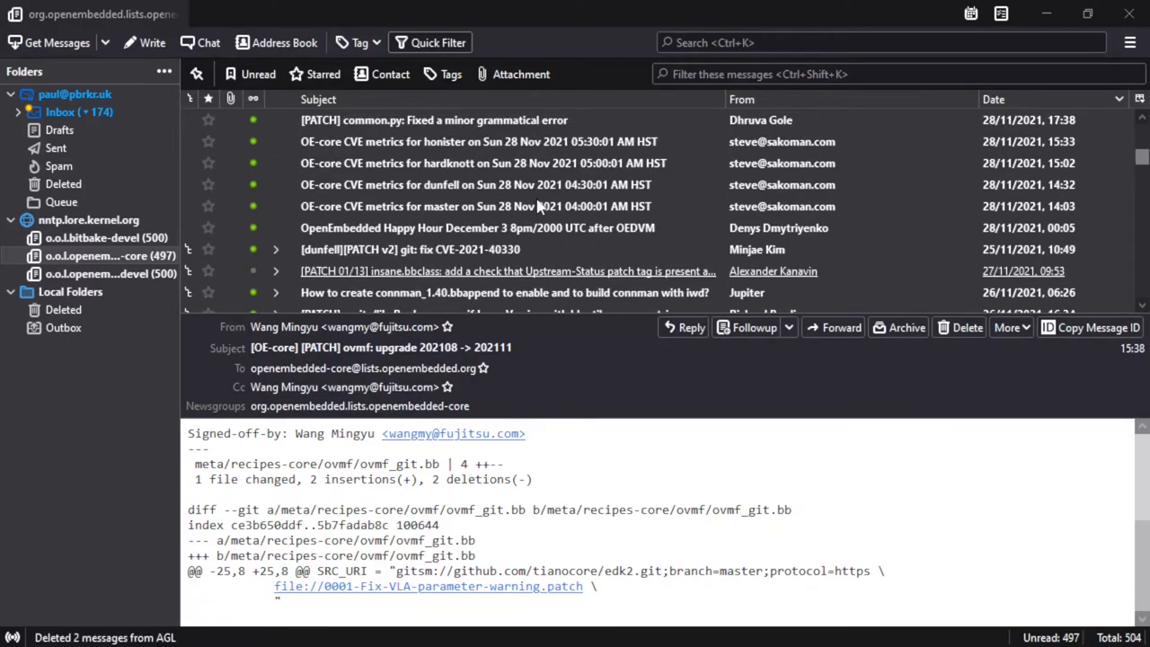
scroll(down, 3)
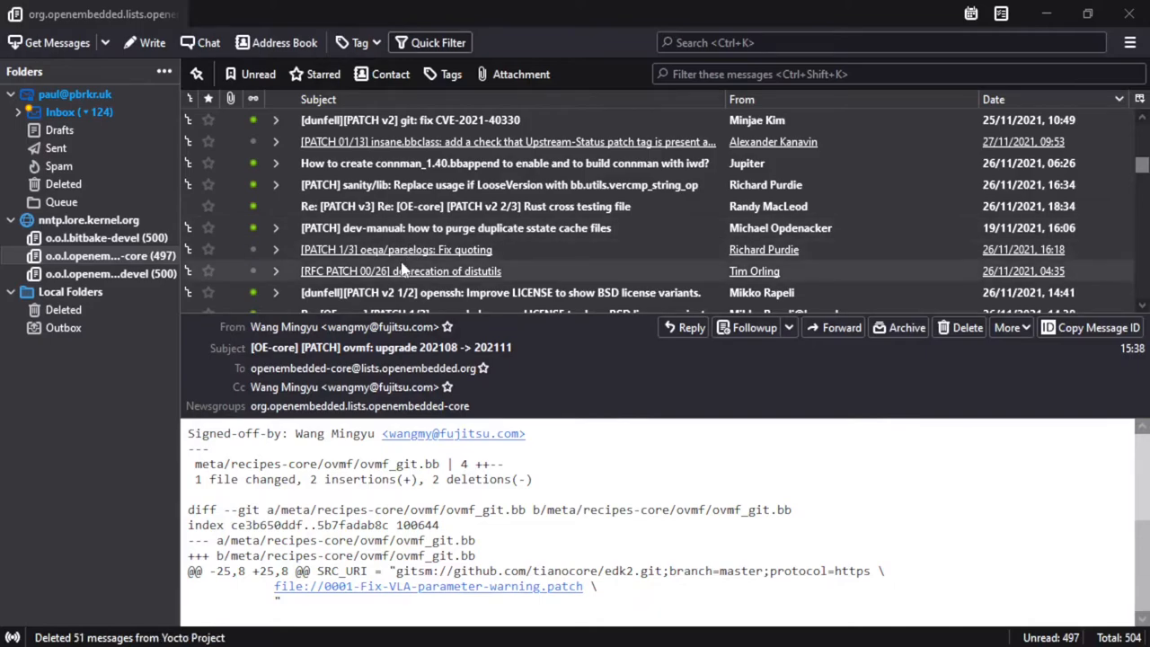
click(400, 271)
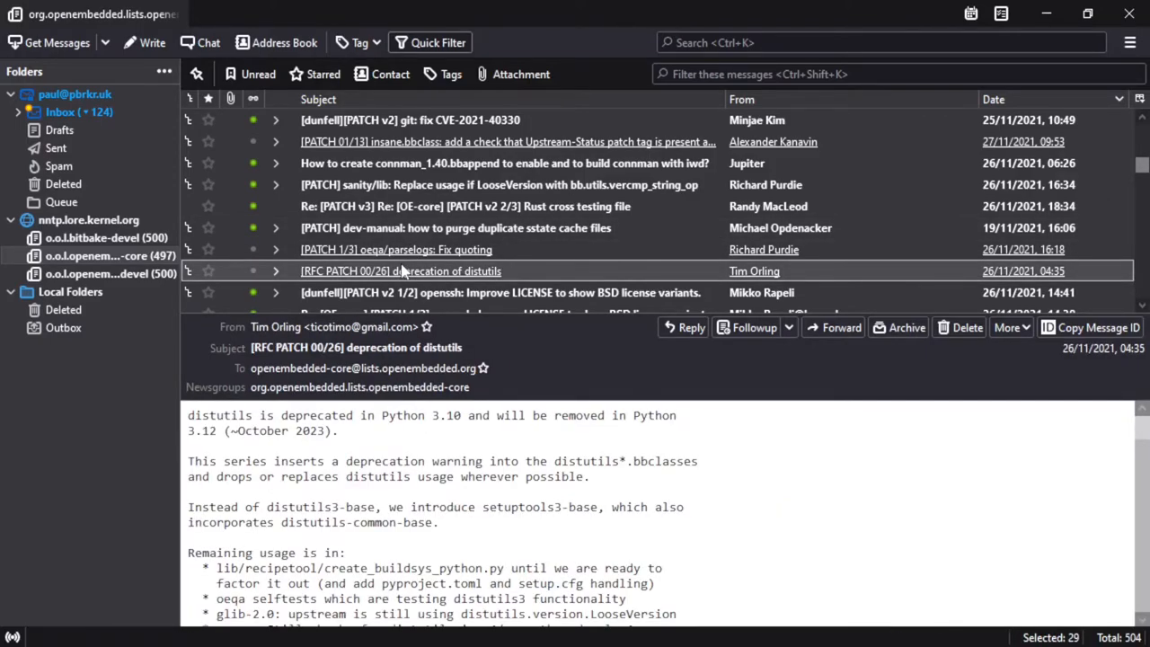
double_click(400, 271)
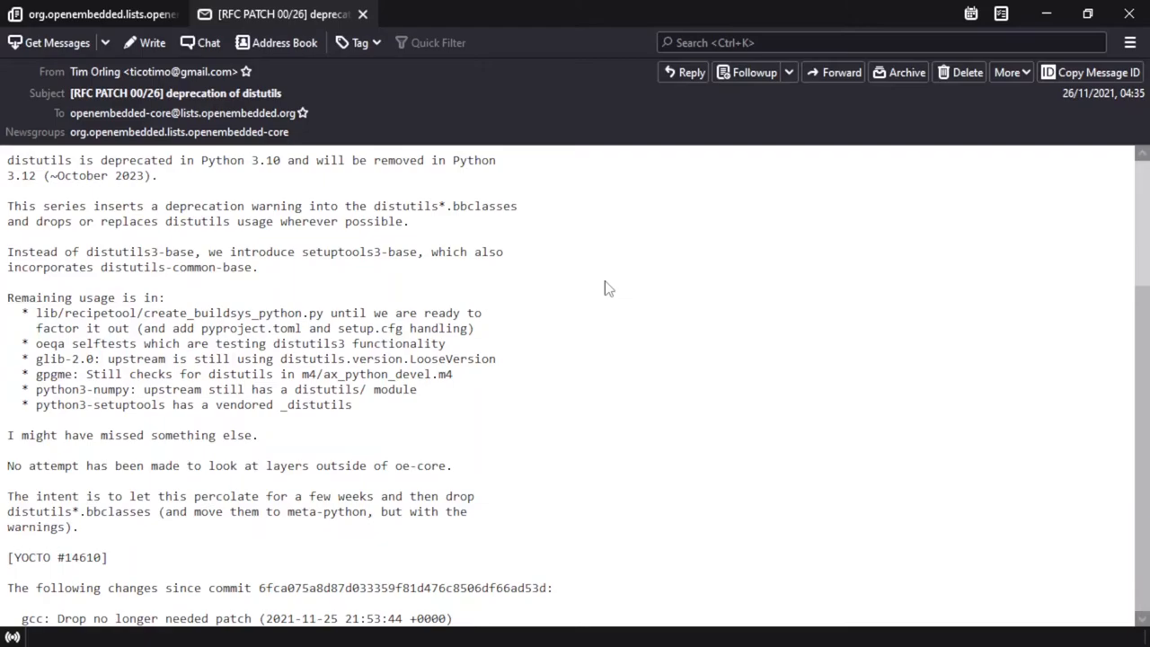
mouse_move(994, 129)
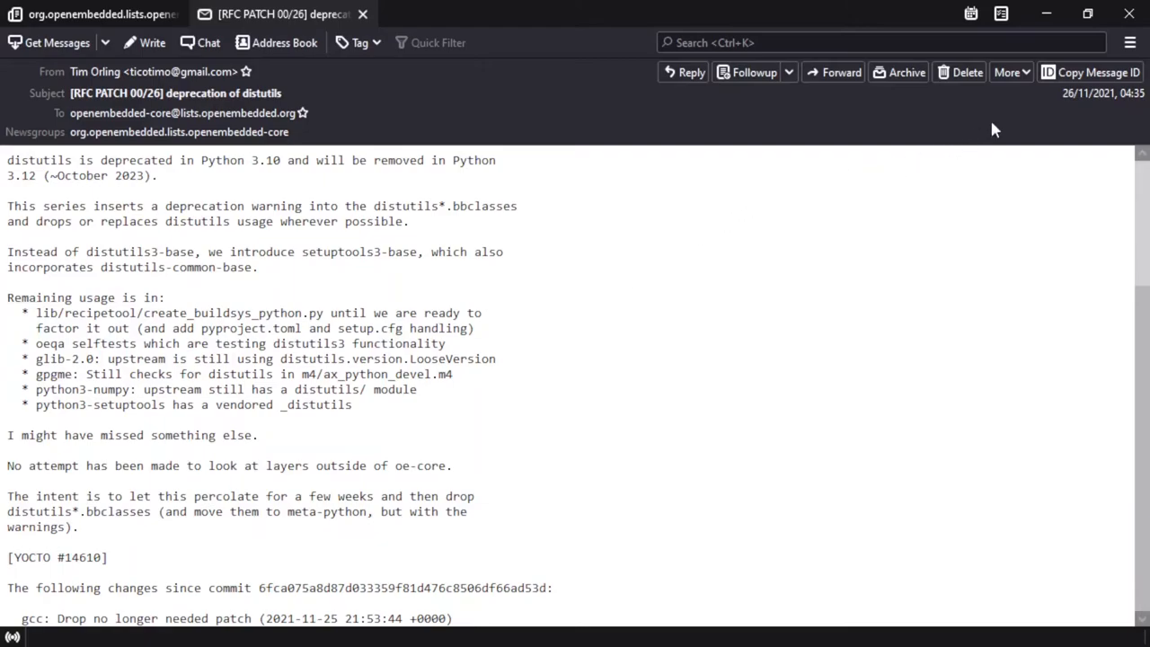
click(1090, 72)
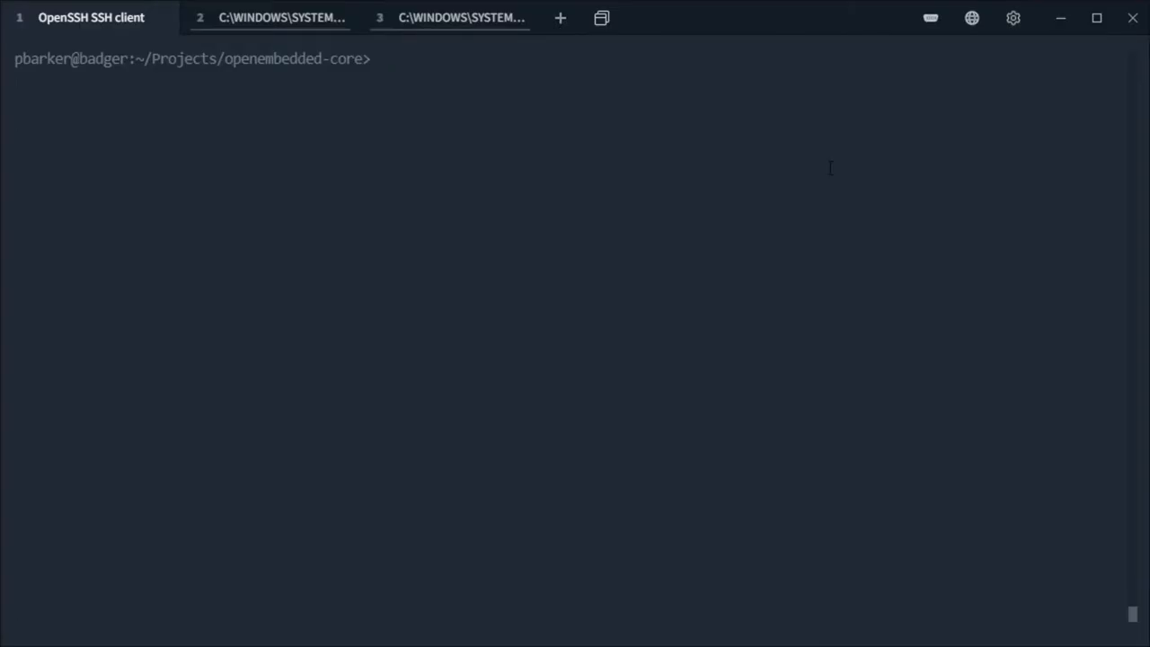
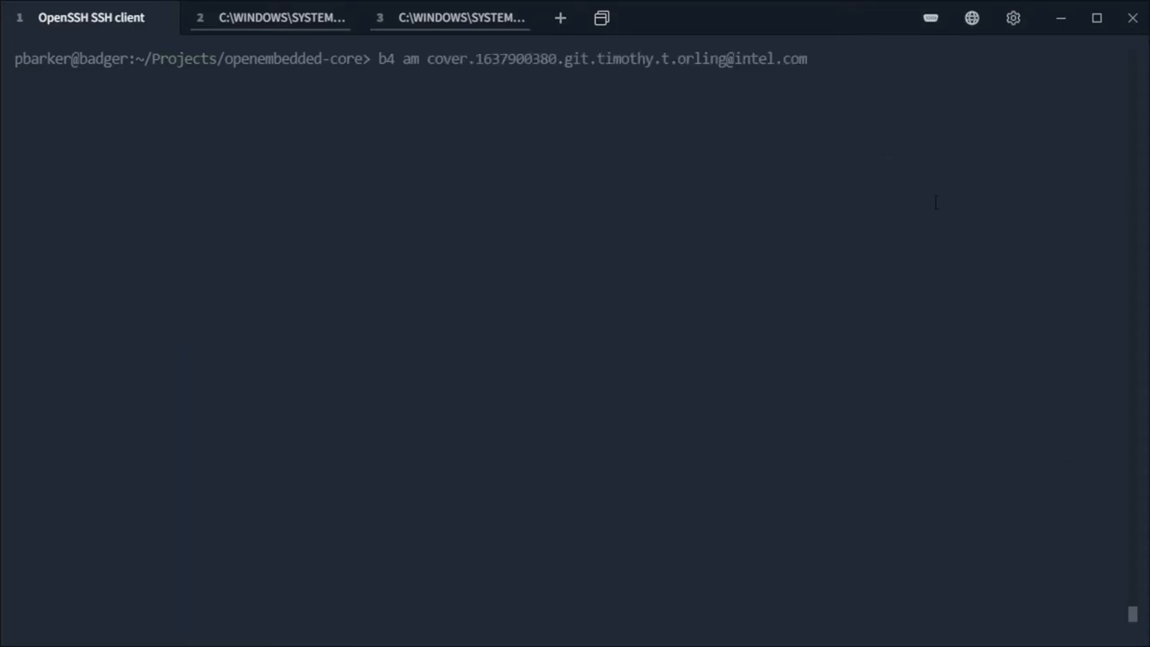
key(Return)
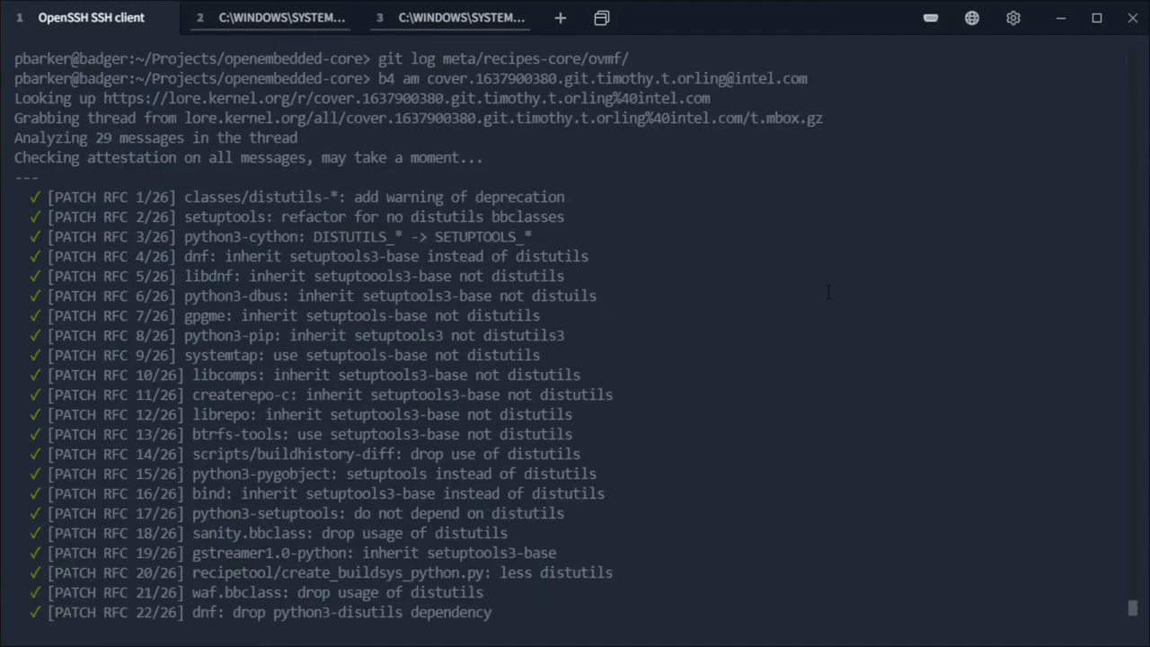
Apply the fetched 26 patches with b4's suggested git am command
scroll(down, 3)
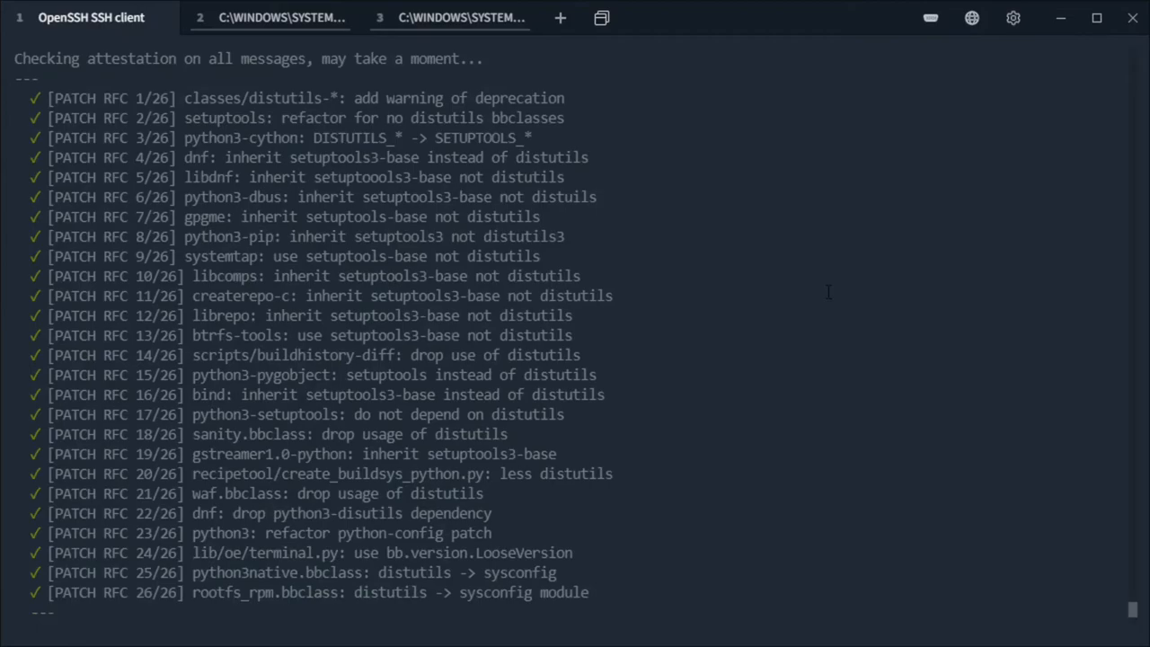
scroll(down, 3)
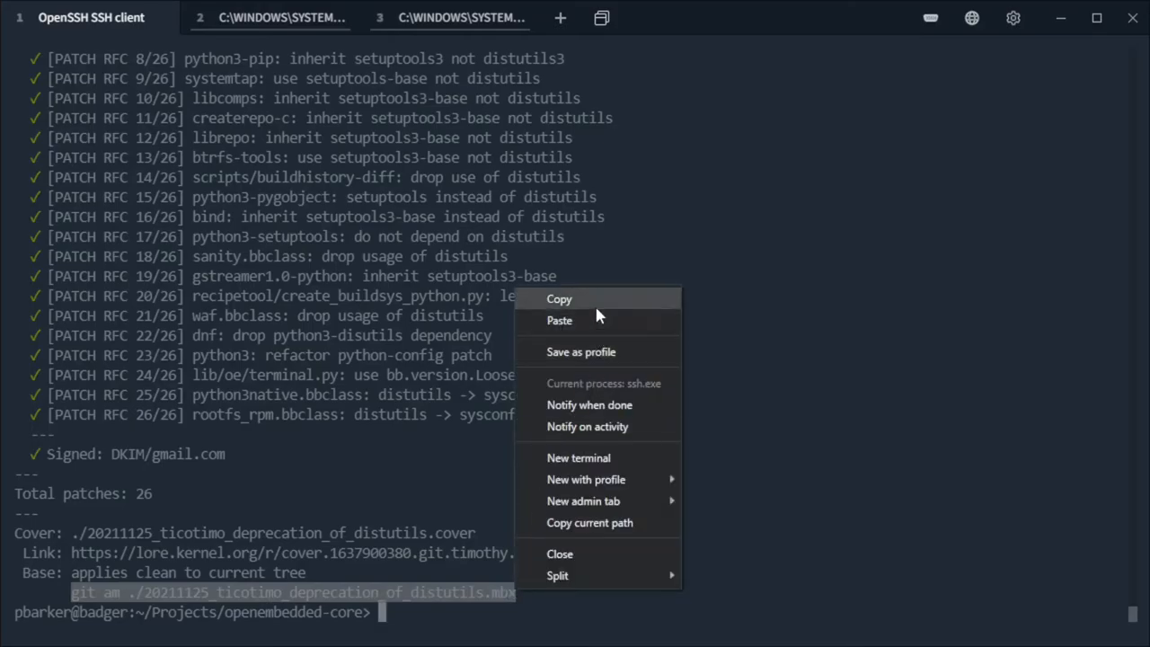
click(559, 320)
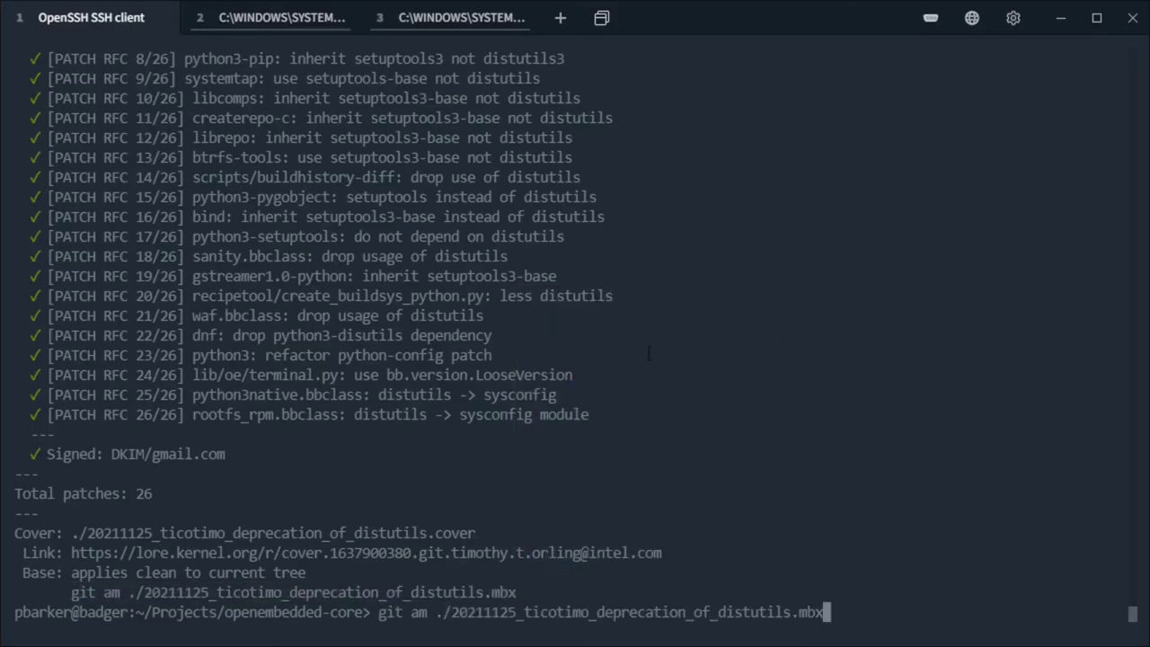
key(Return)
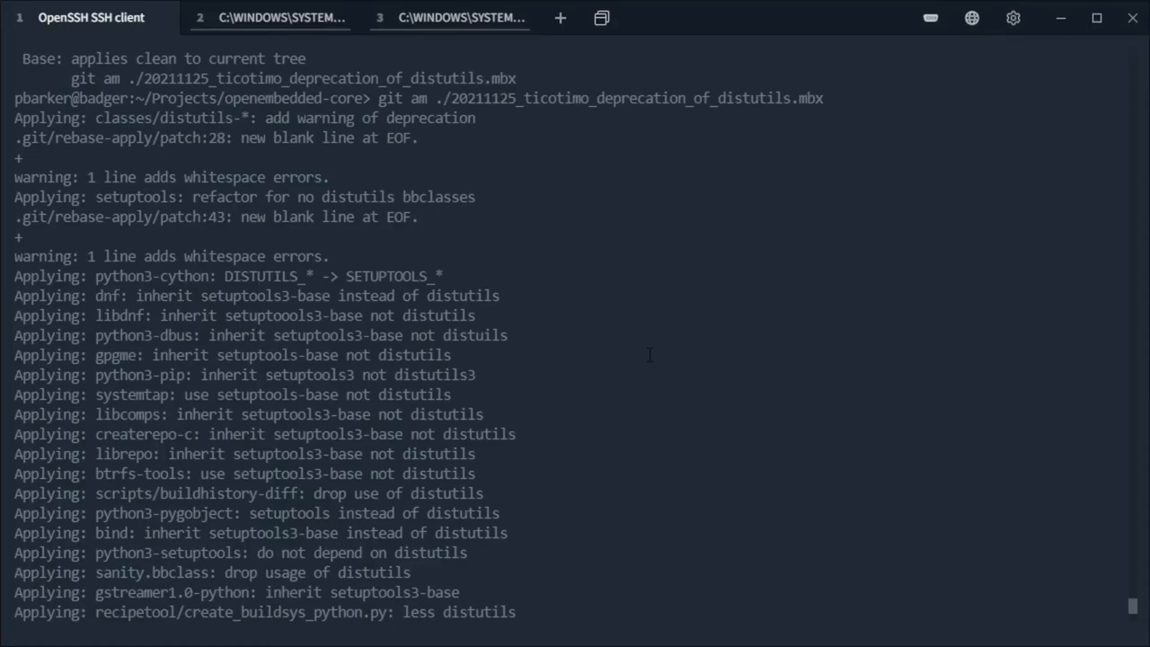
Page through git log until the distutils commits above origin/master are confirmed, then quit the pager
scroll(down, 3)
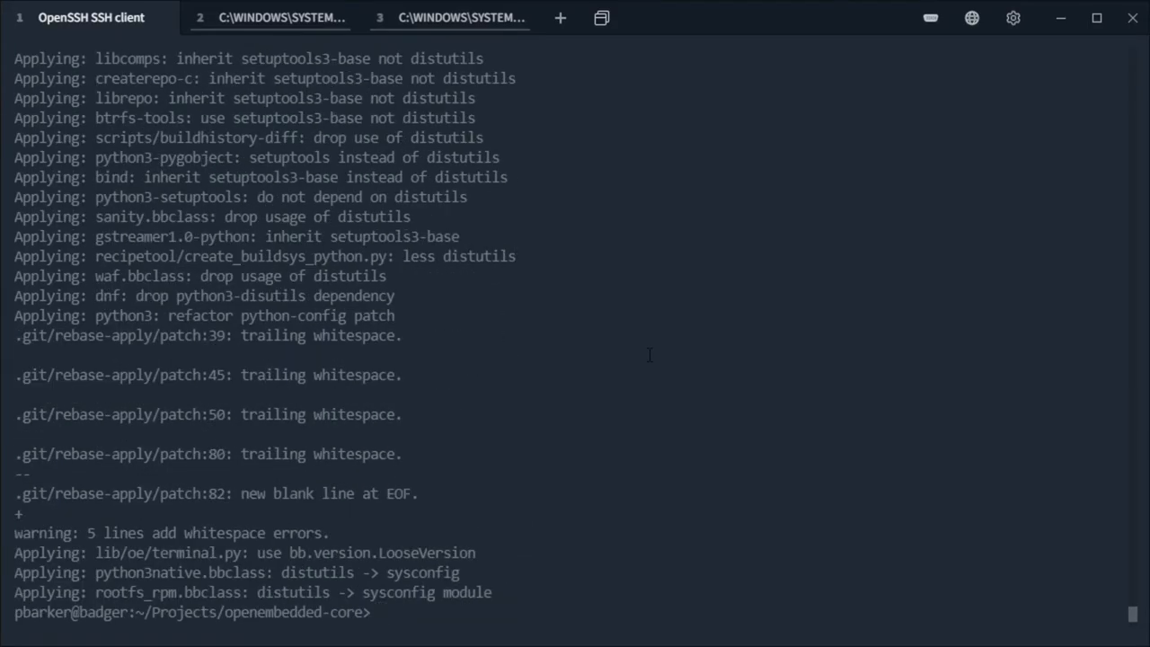
text(git log)
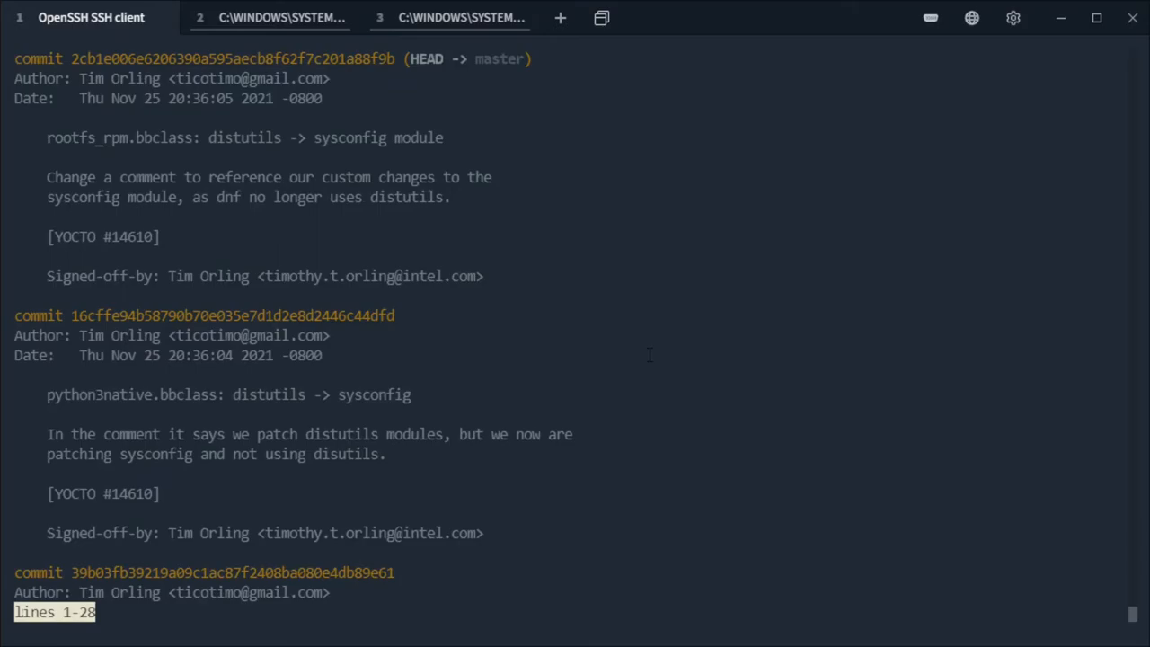
scroll(down, 3)
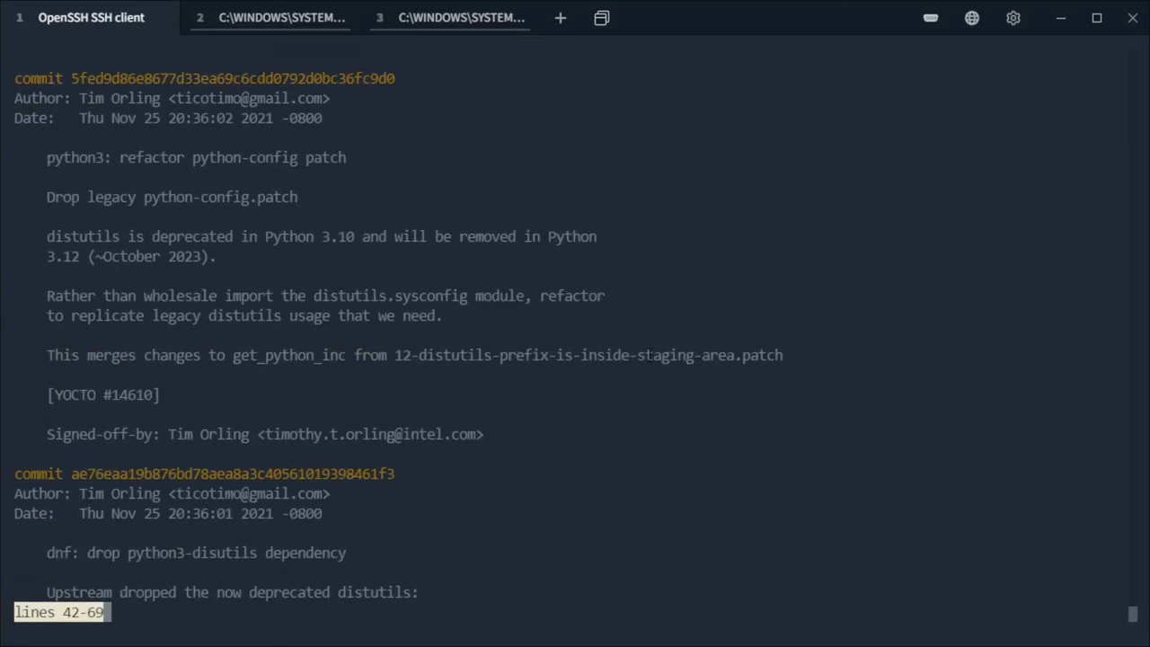
scroll(down, 3)
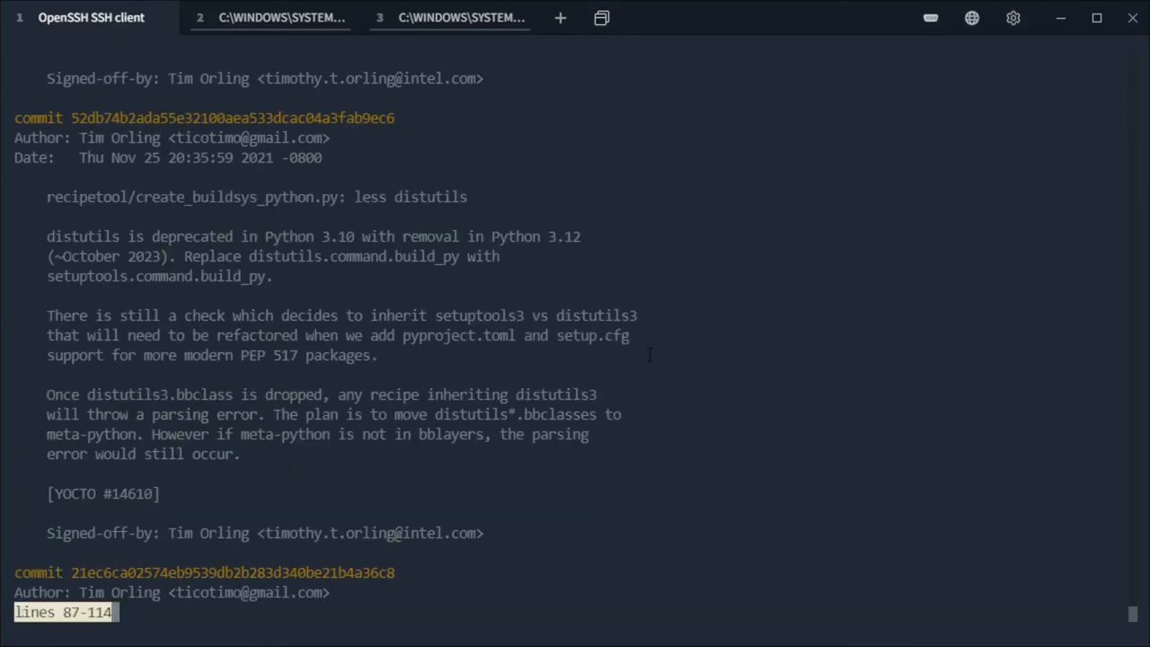
scroll(down, 3)
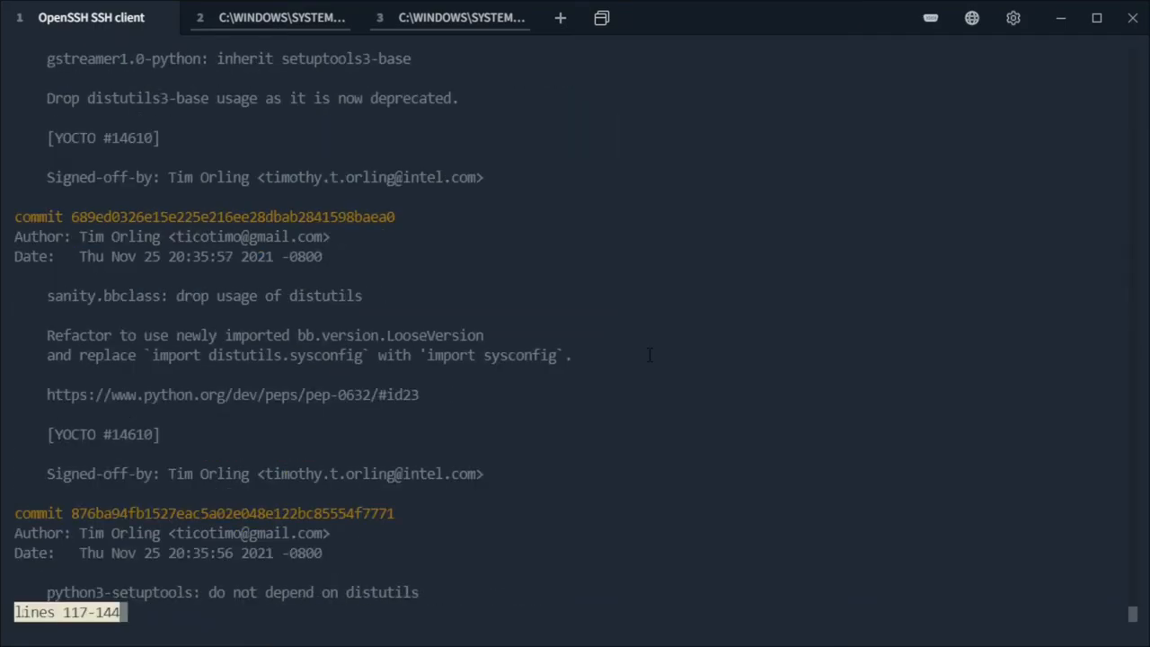
scroll(down, 3)
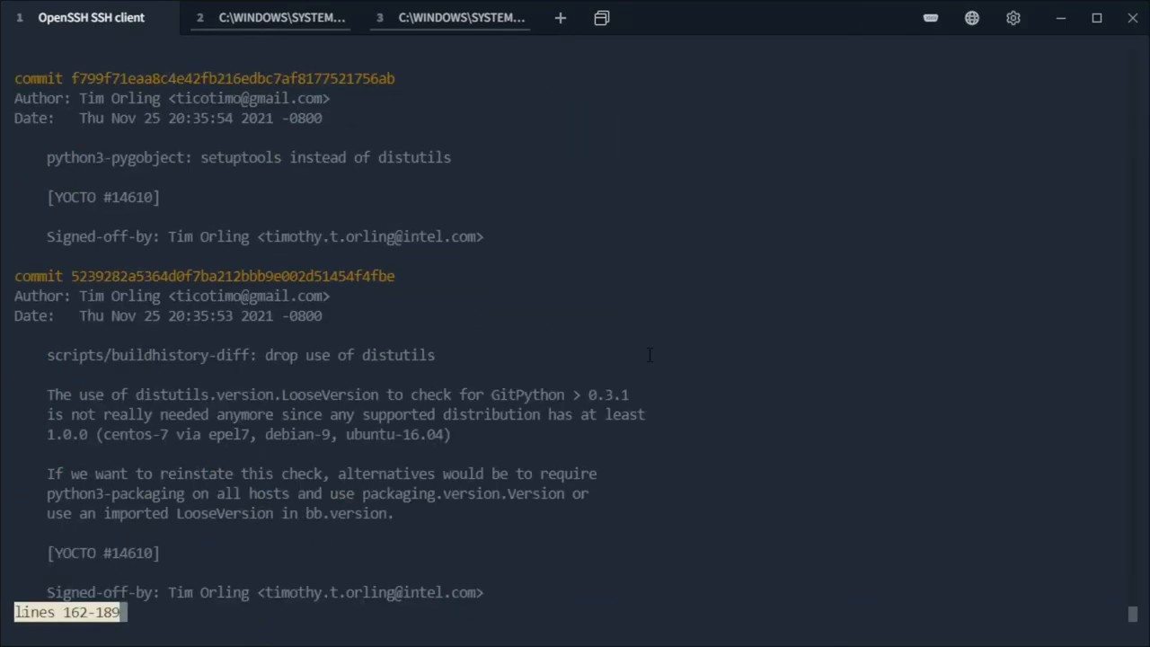
scroll(down, 3)
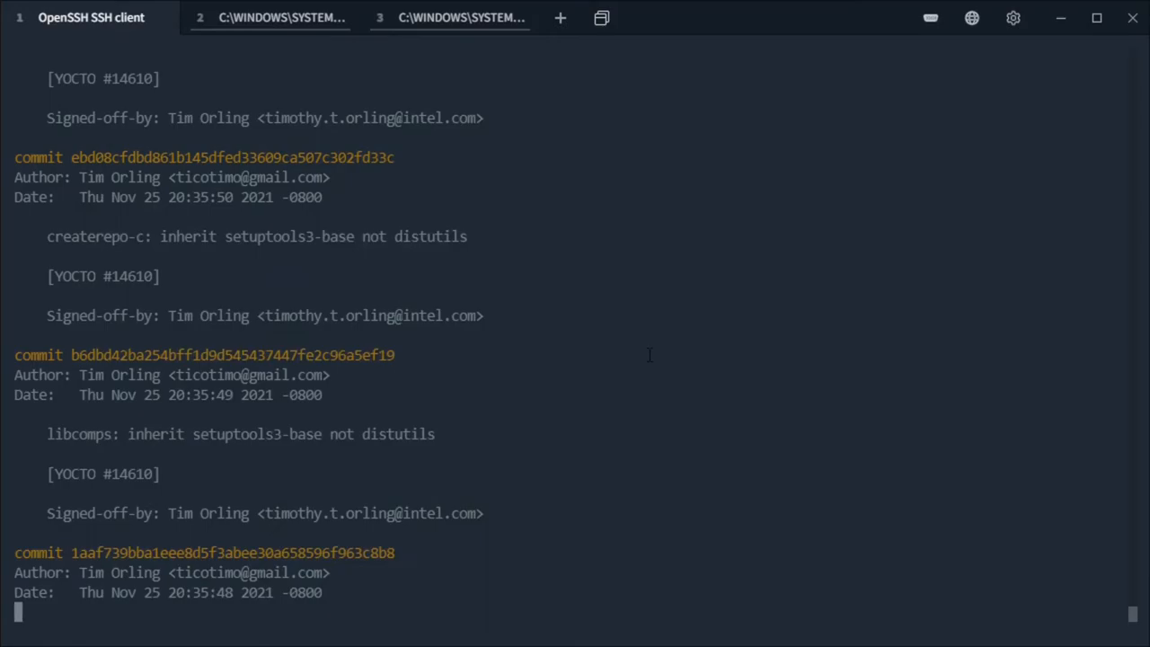
scroll(down, 3)
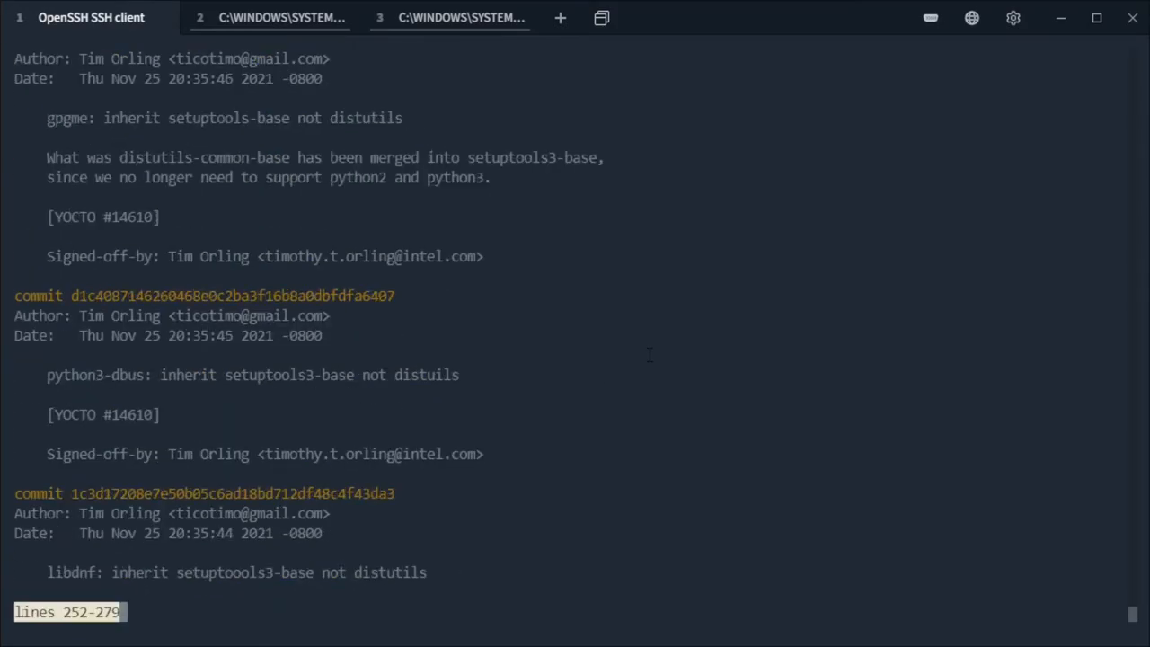
scroll(down, 3)
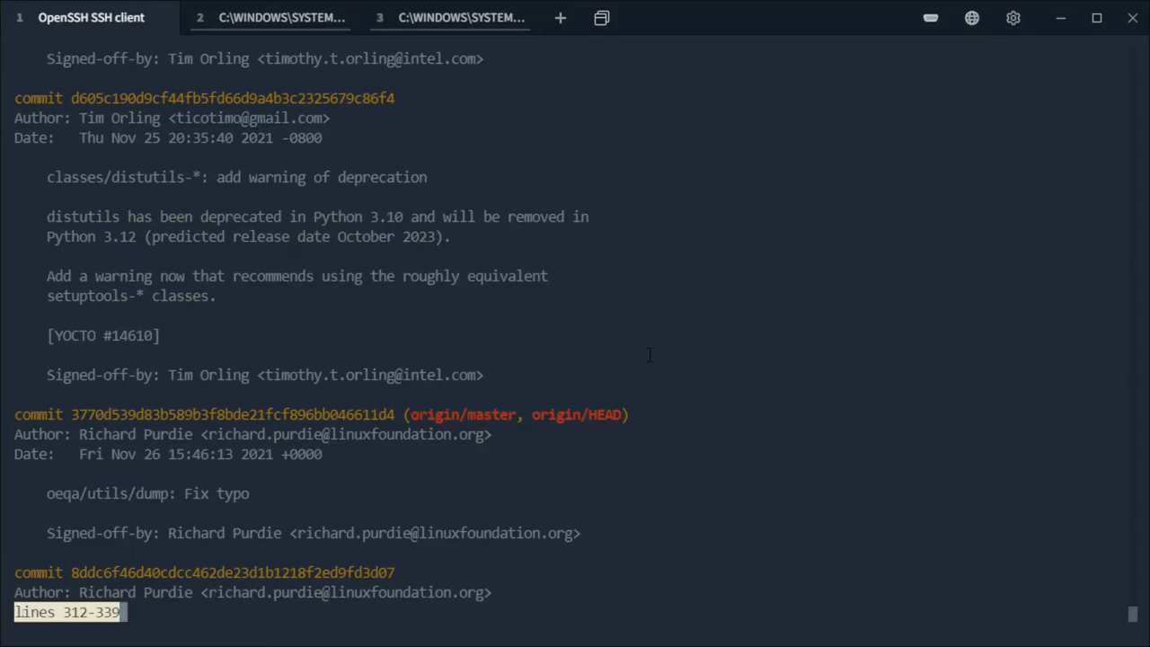
key(q)
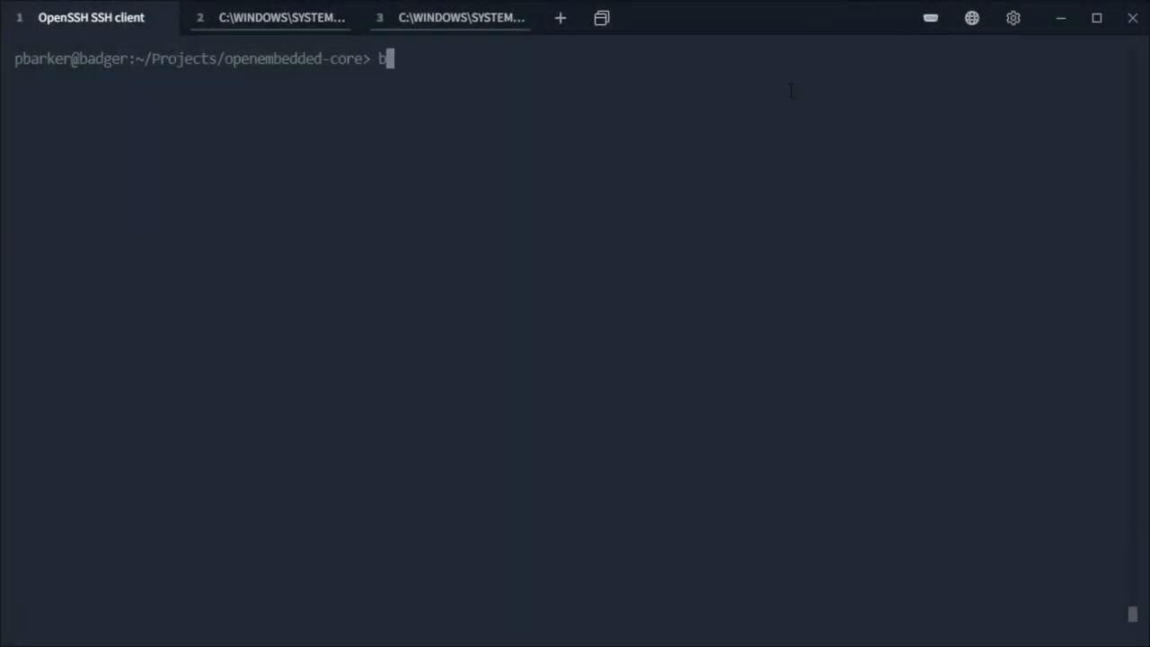
Re-fetch the distutils series with b4 am -s and apply the signed-off patches via git am
text(4 am -s)
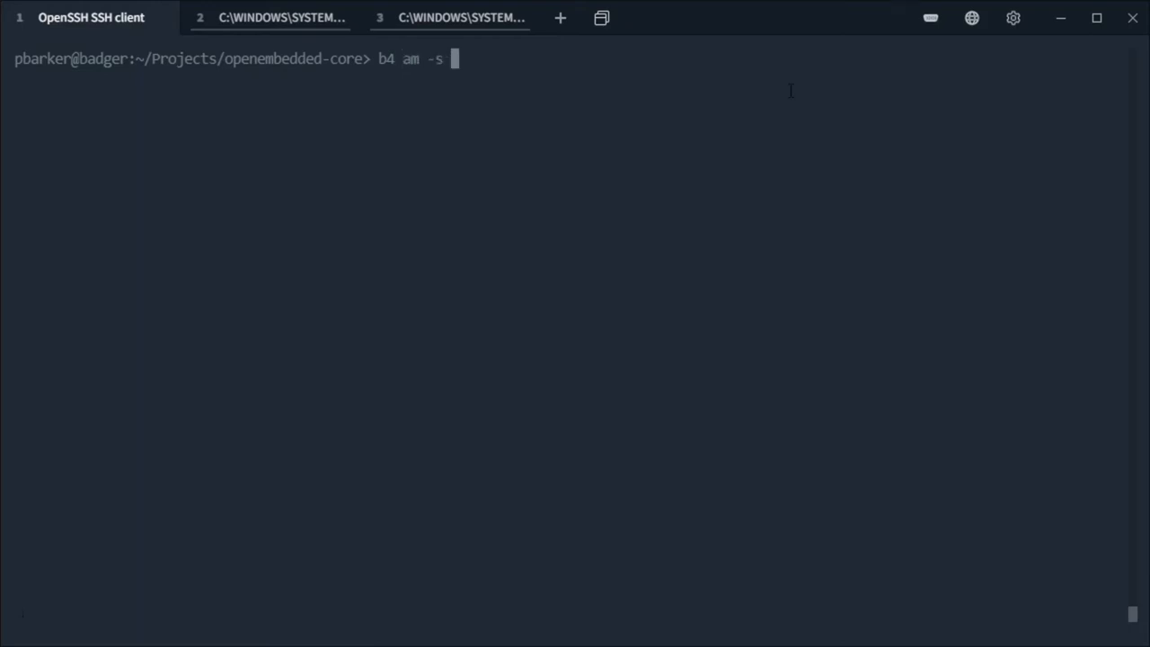
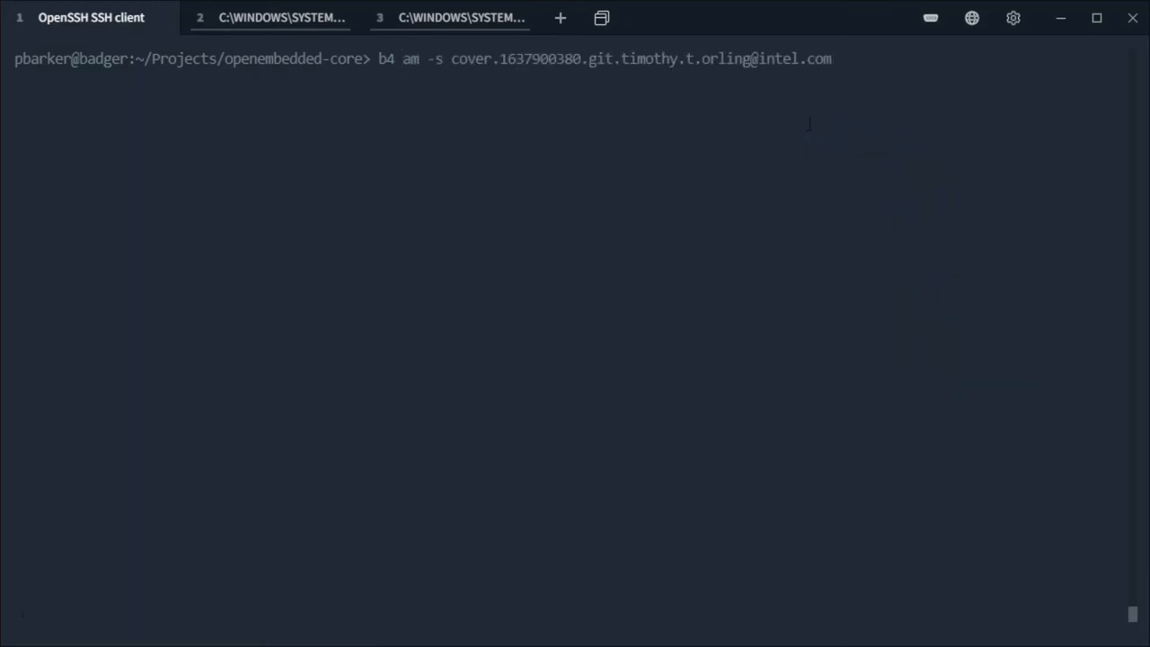
key(Return)
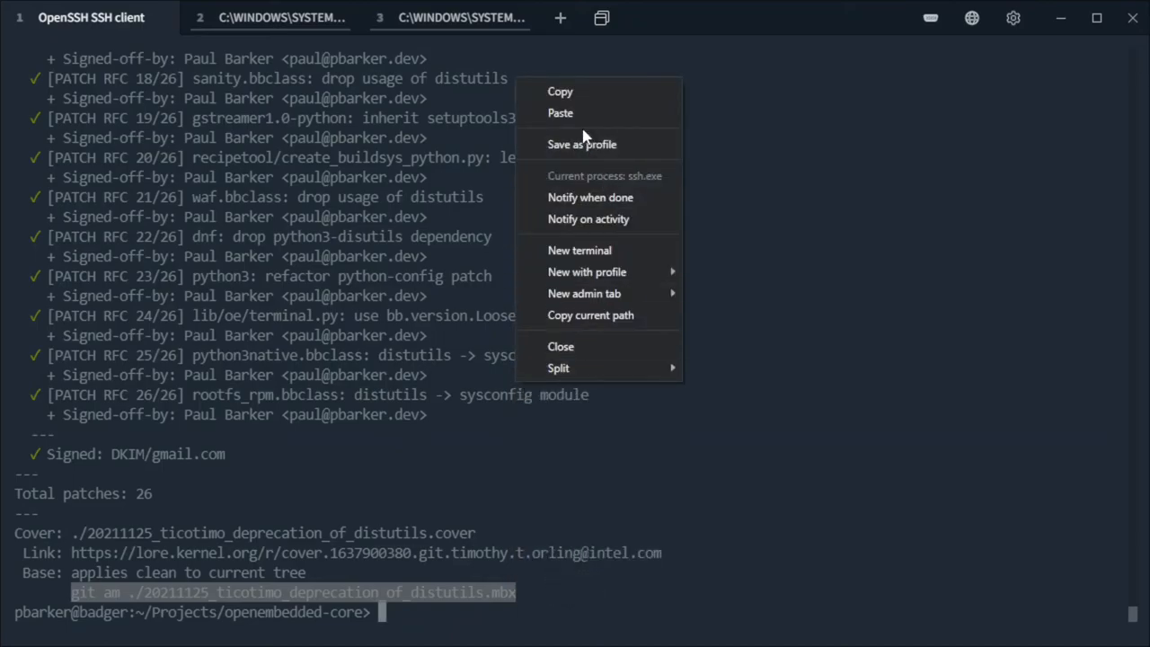
click(560, 112)
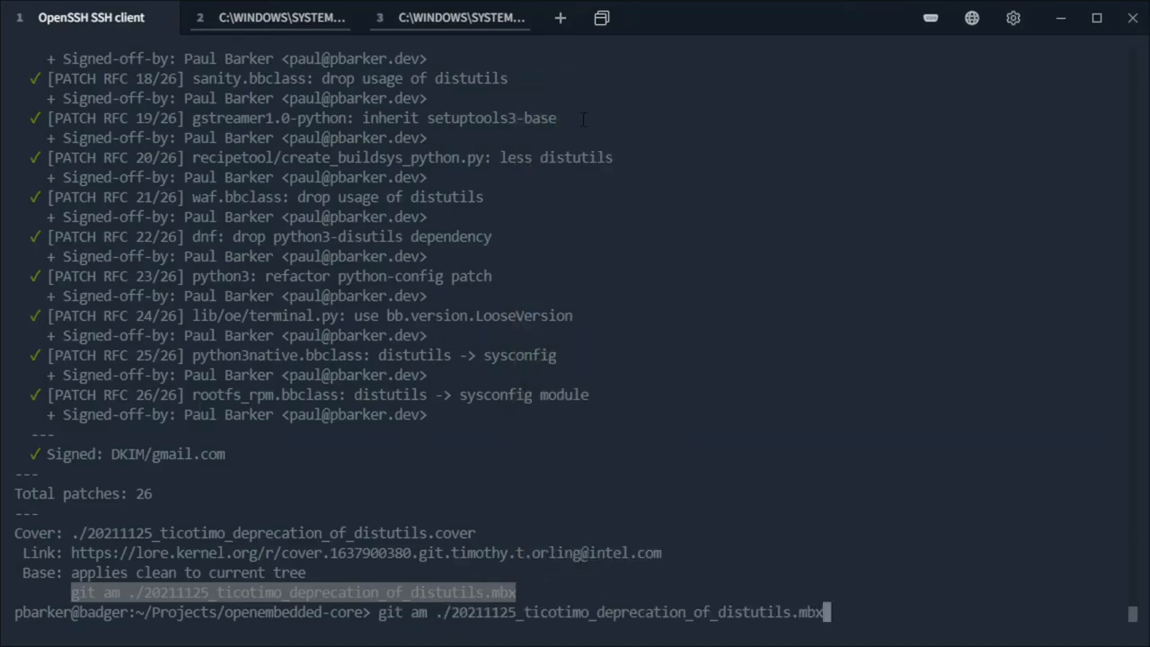
key(Return)
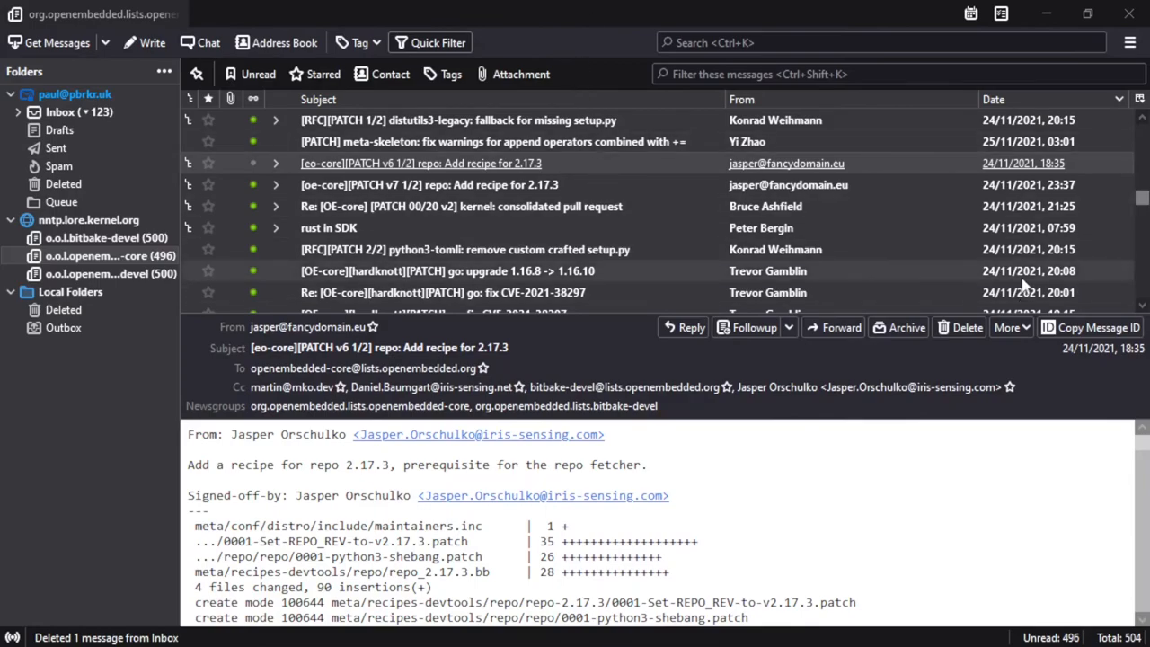
Copy the message ID of '[oe-core][PATCH v6 1/2] repo: Add recipe for 2.17.3'
click(1097, 327)
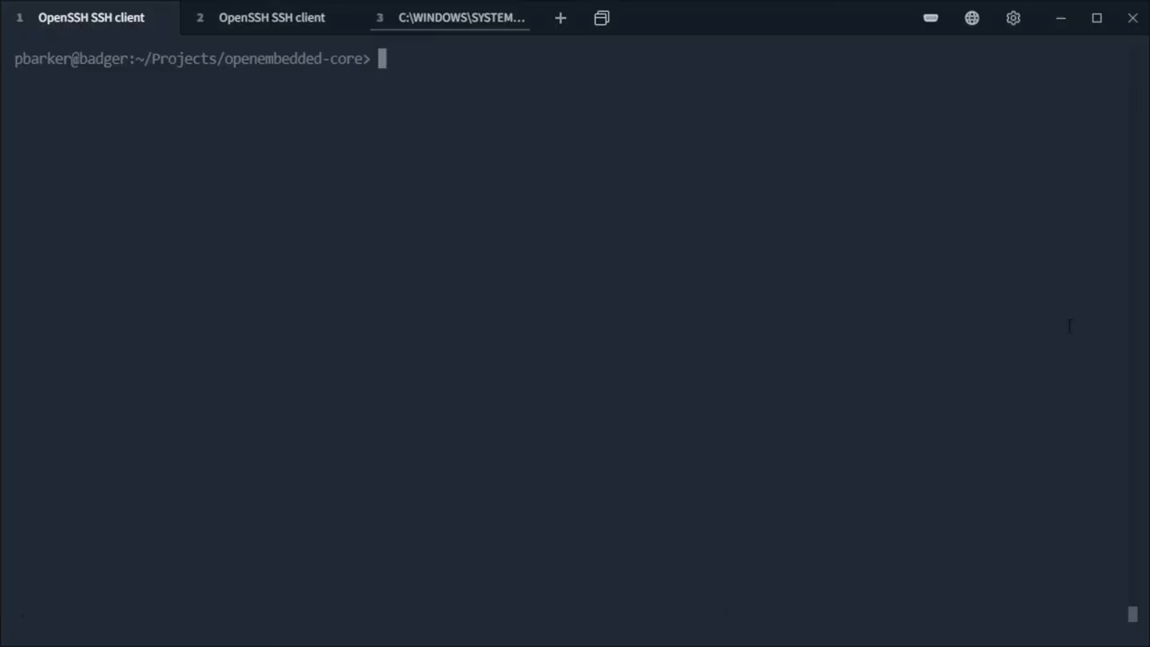
Run b4 am -c with the pasted repo message ID, fetching the v7 two-patch mbox
text(b)
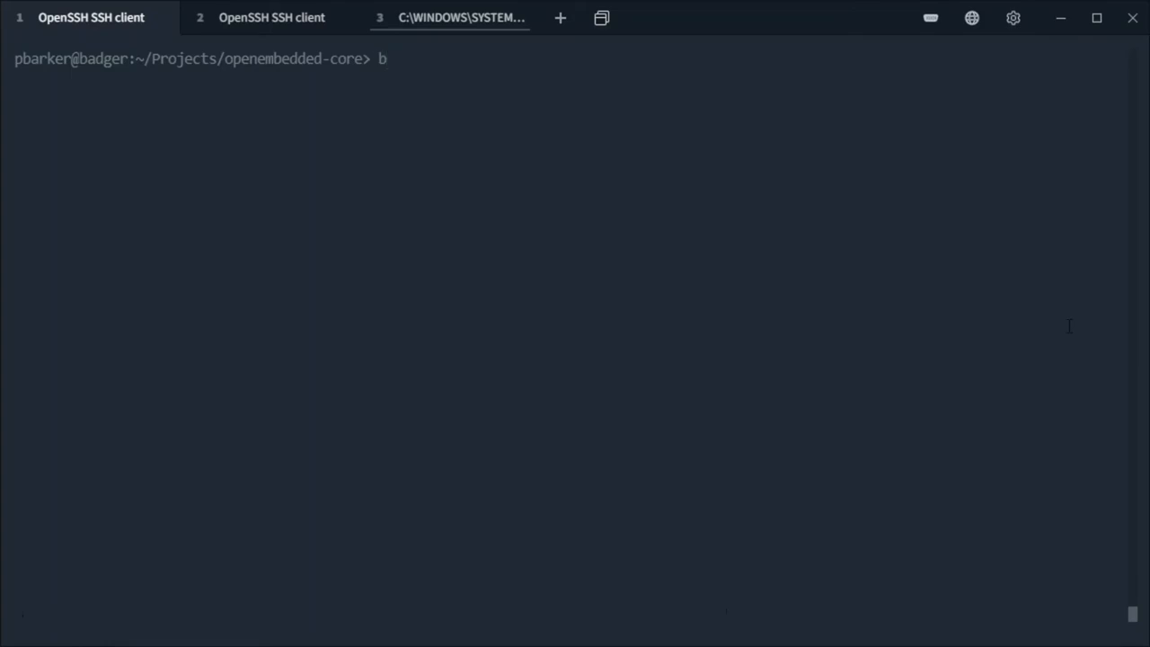
text(4 am -c)
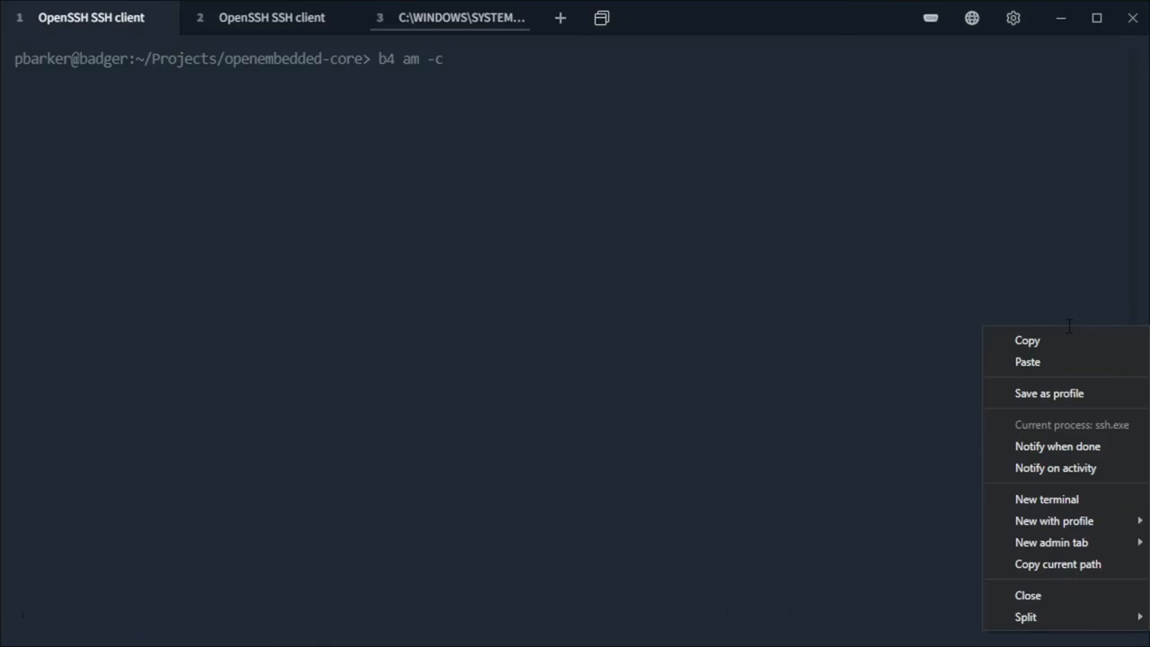
click(1027, 362)
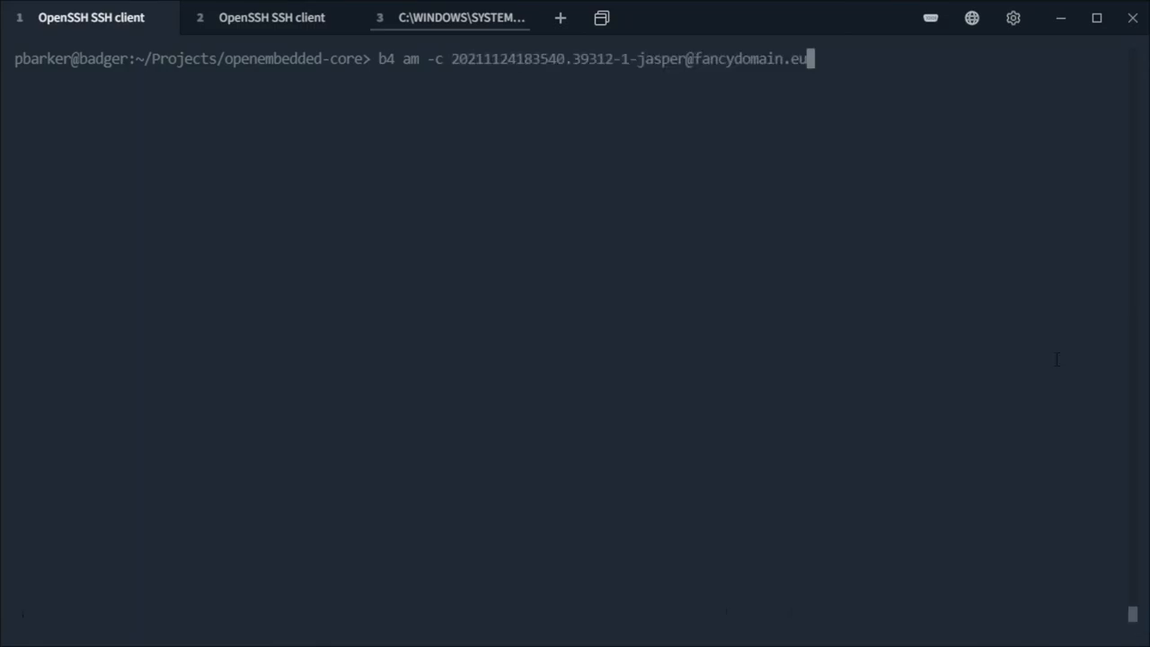
key(Return)
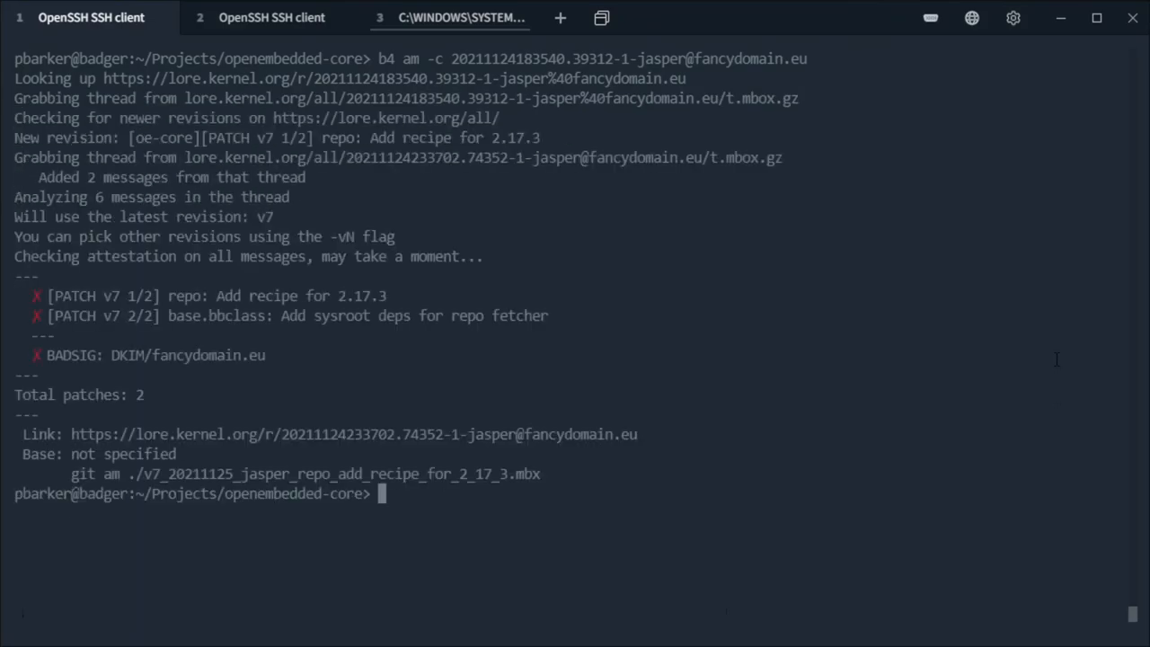